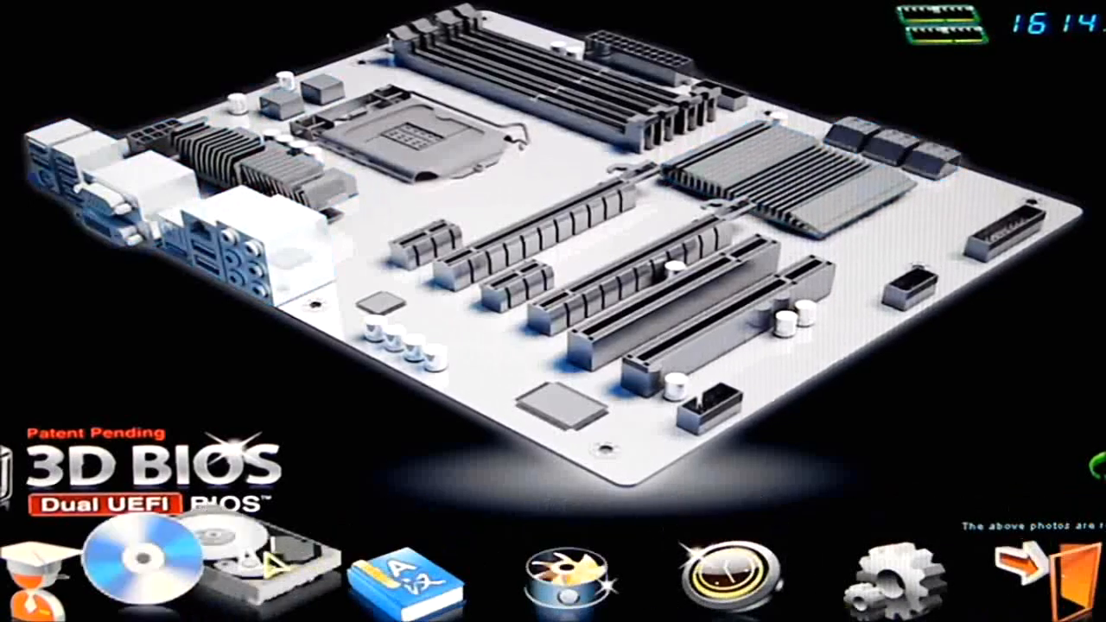
Slide the CPU/PCIe base clock up to about 112.90MHz and back to Auto, and keep X.M.P. on Profile1
click(168, 584)
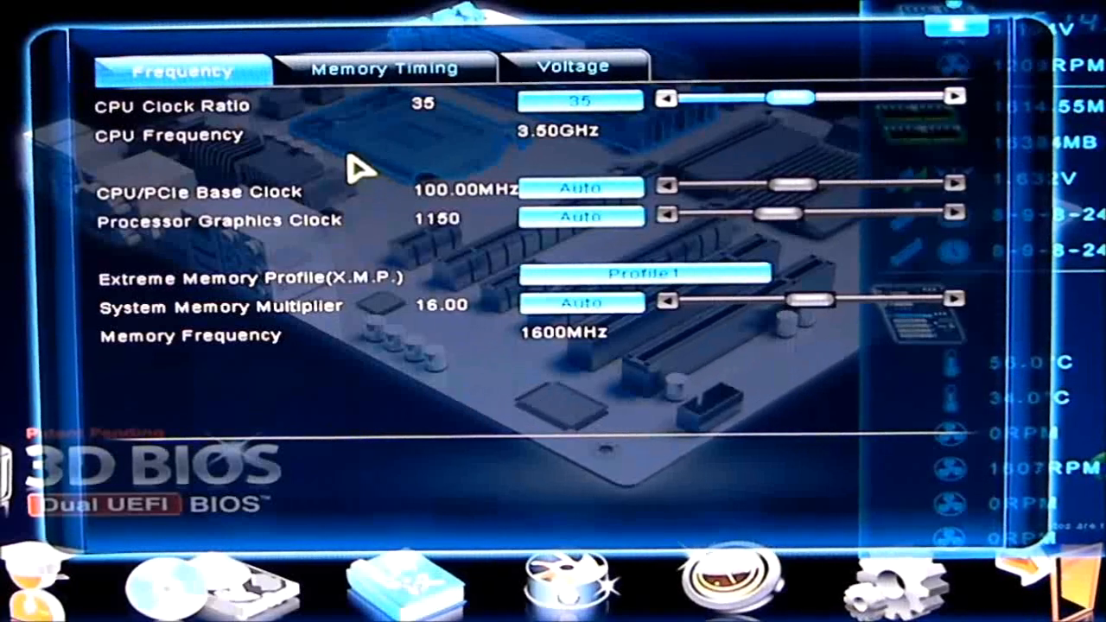
mouse_move(147, 204)
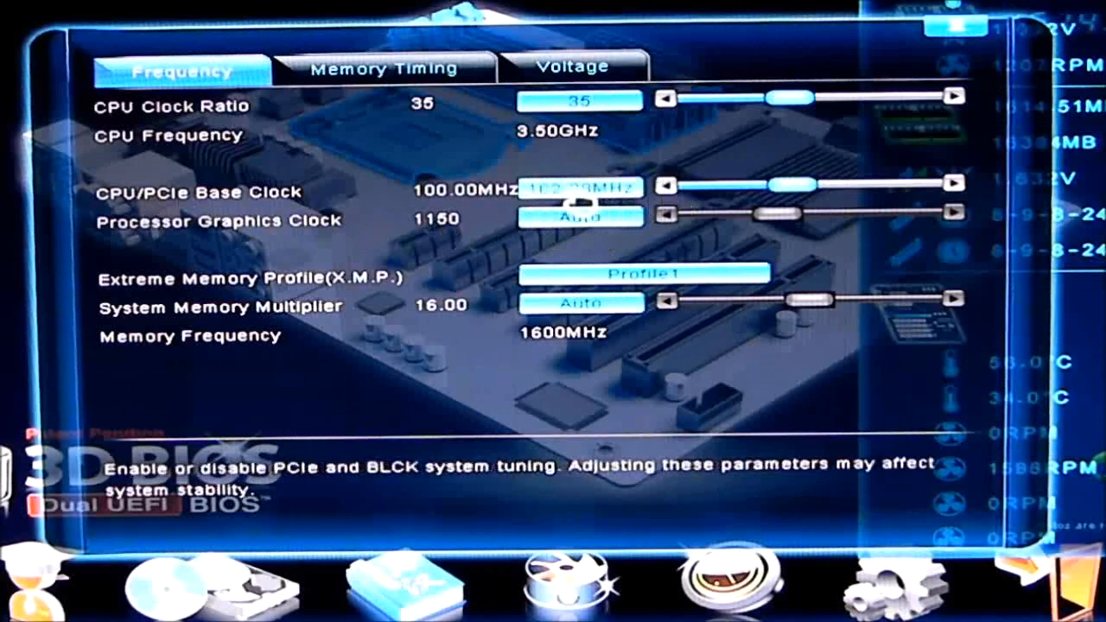
drag(778, 189, 847, 188)
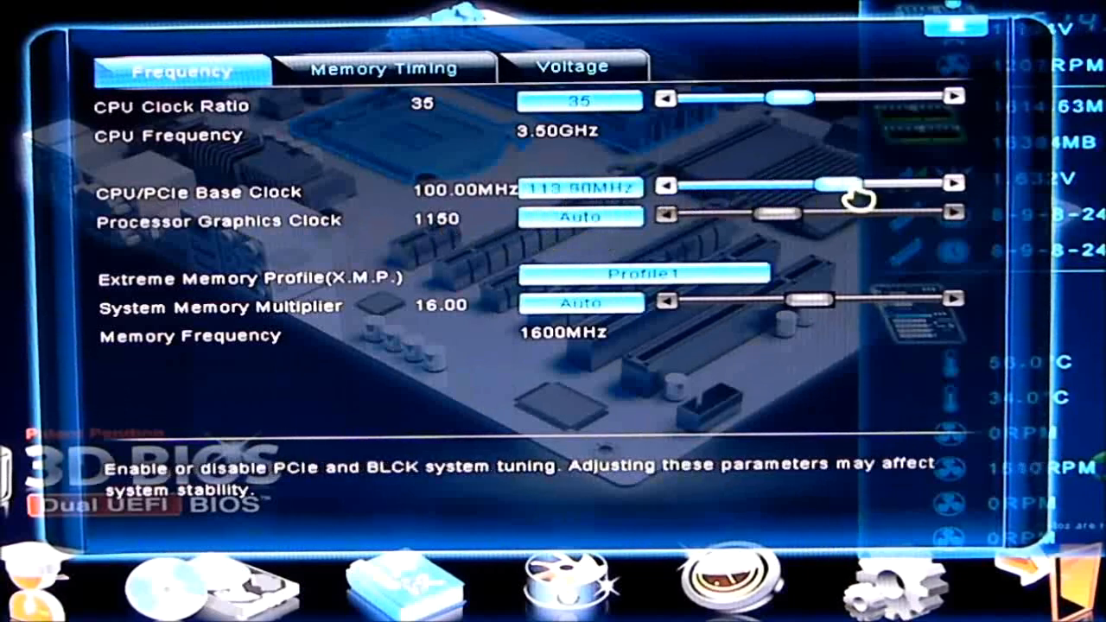
drag(855, 188, 816, 188)
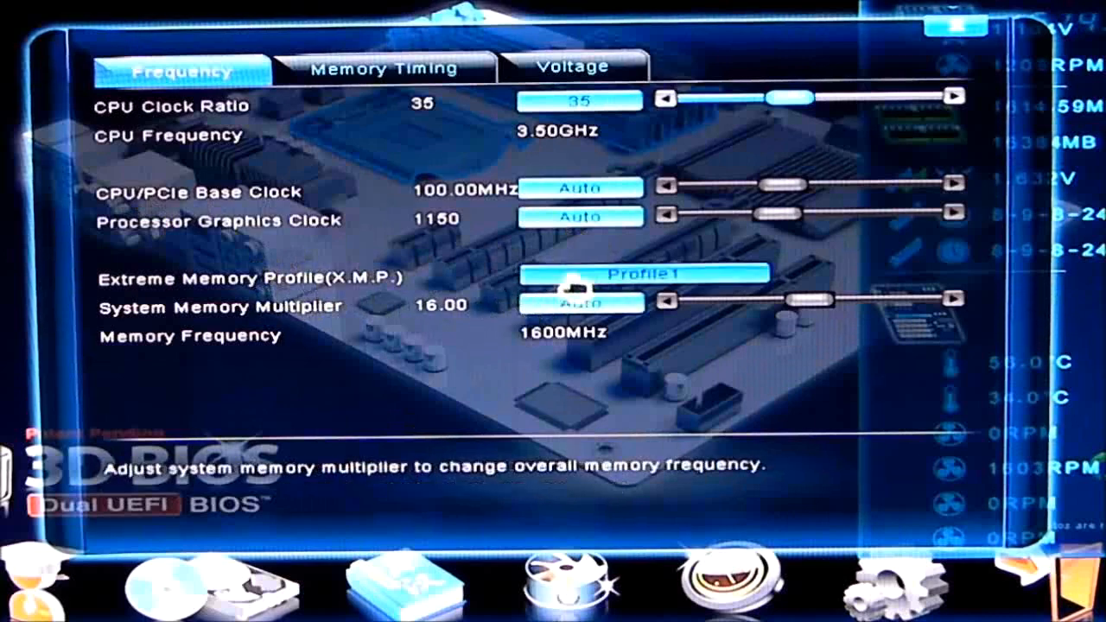
click(643, 273)
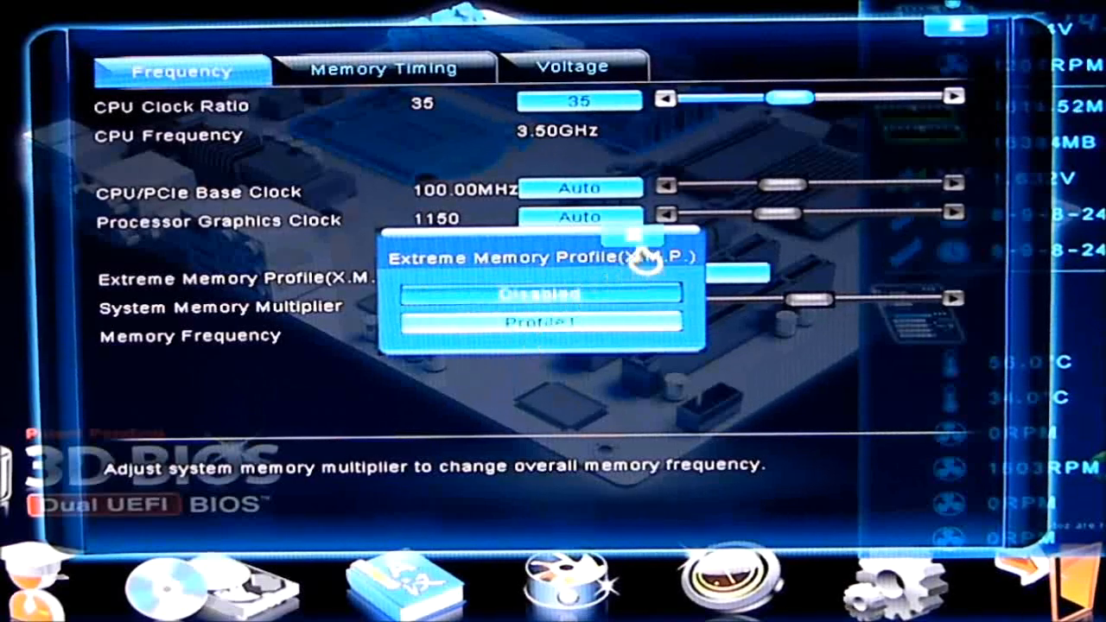
click(543, 324)
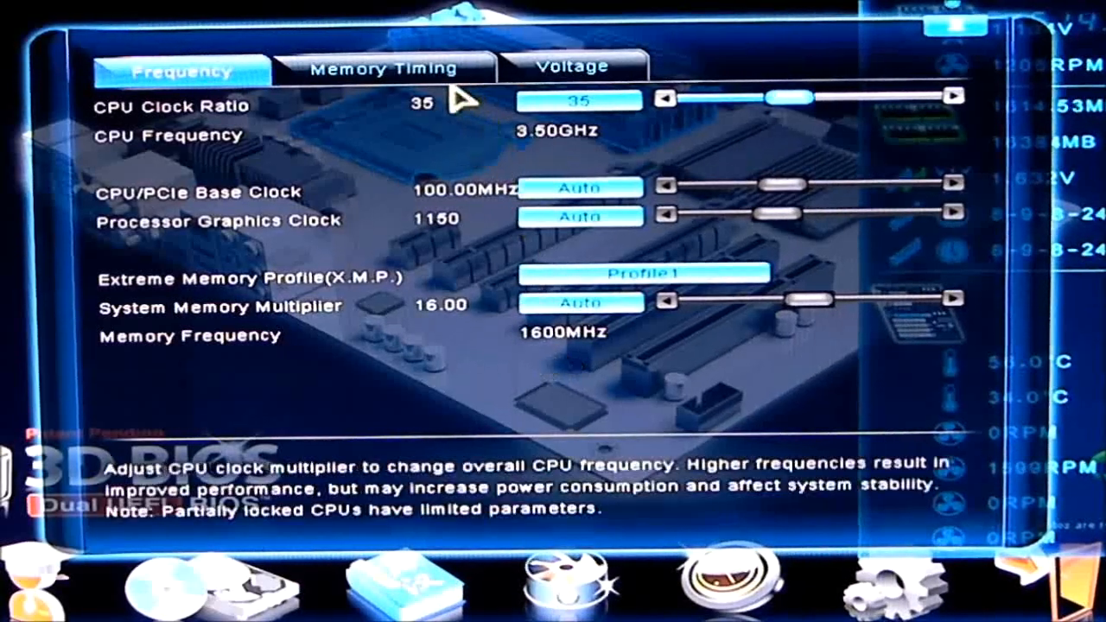
View the Channel A/B memory timings with DRAM Timing Selectable kept on Auto
click(388, 67)
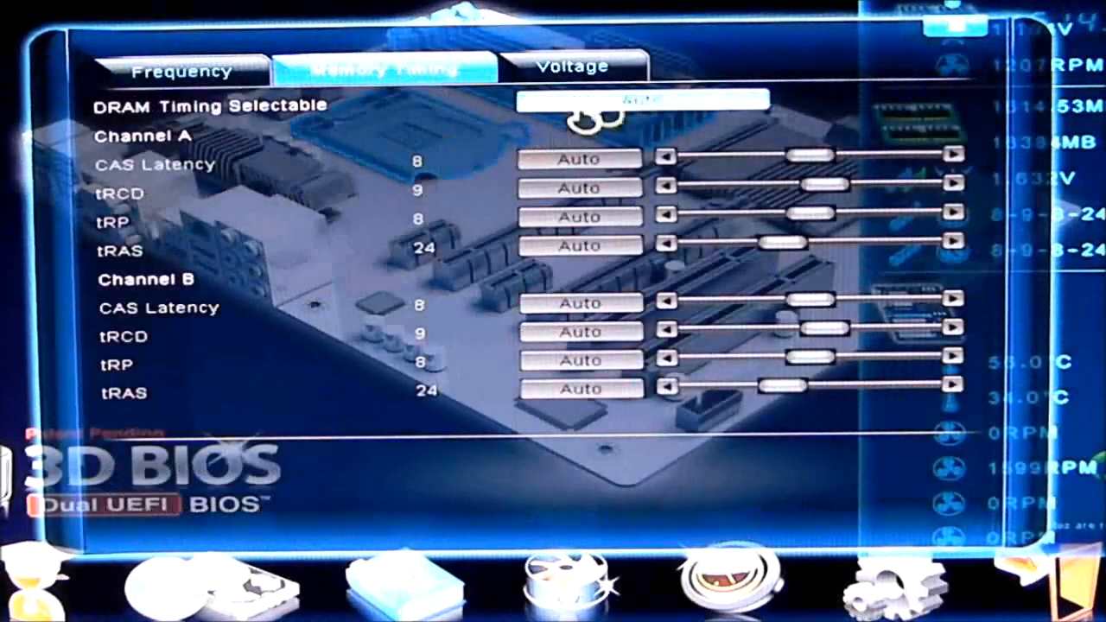
click(639, 100)
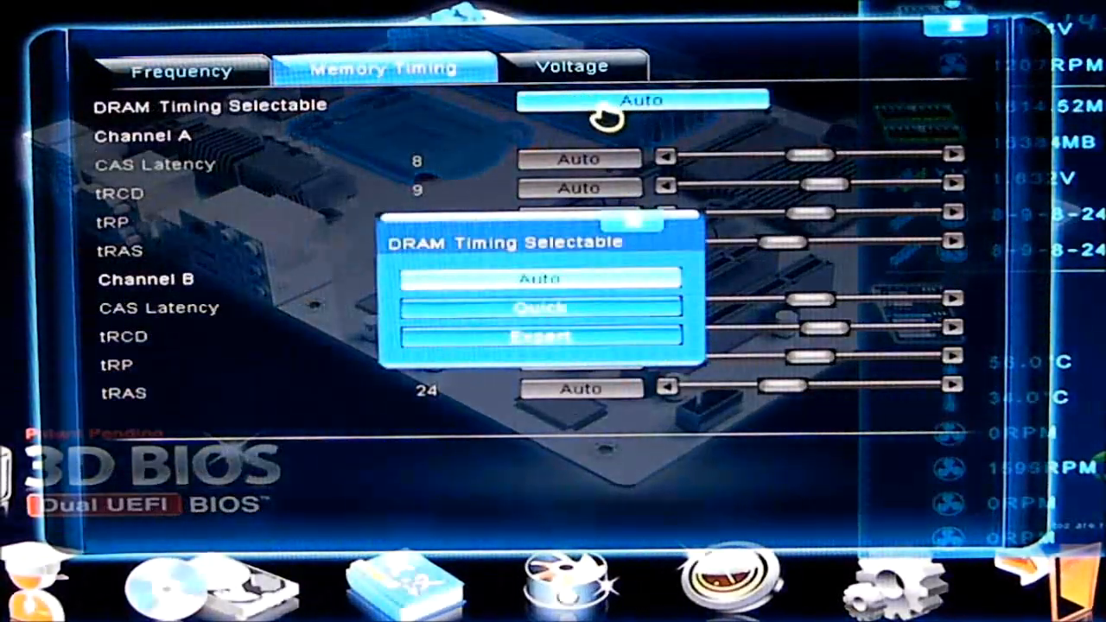
click(538, 277)
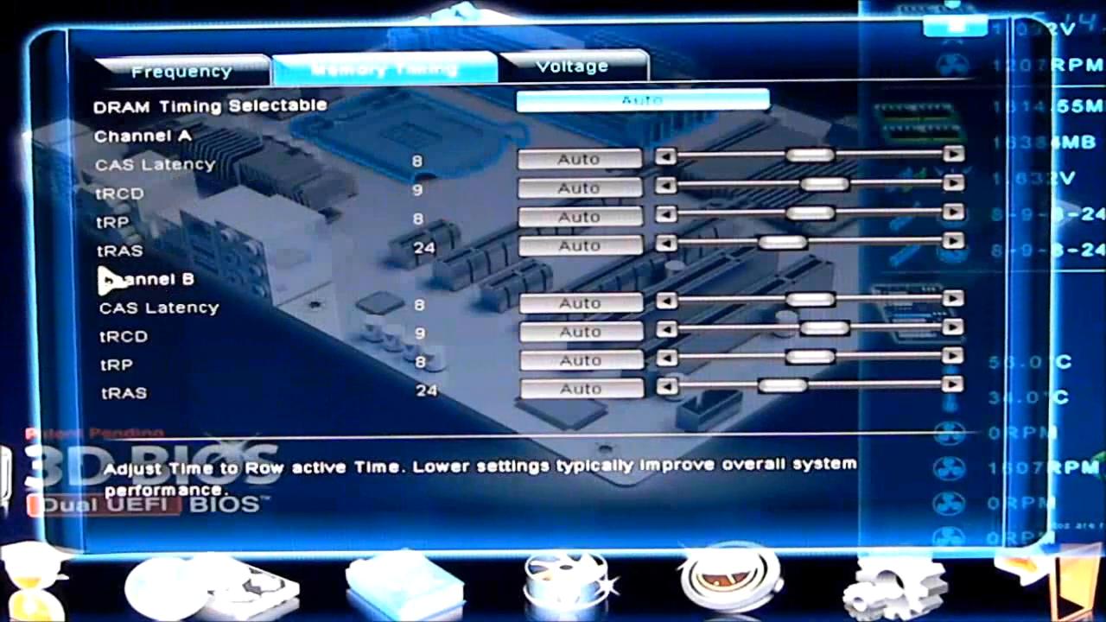
mouse_move(286, 336)
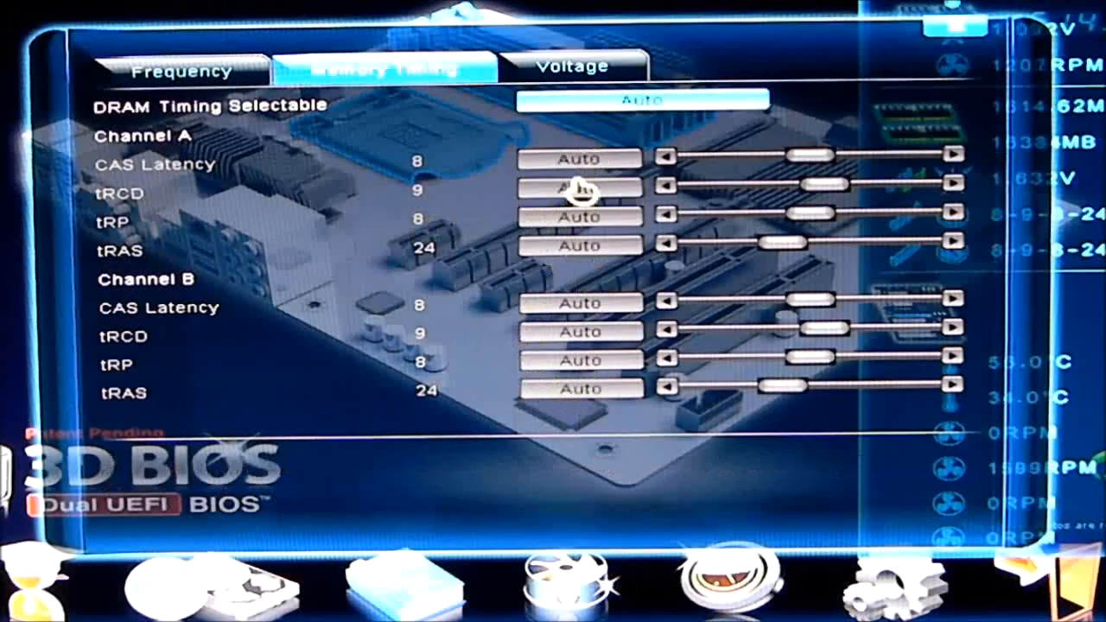
click(572, 65)
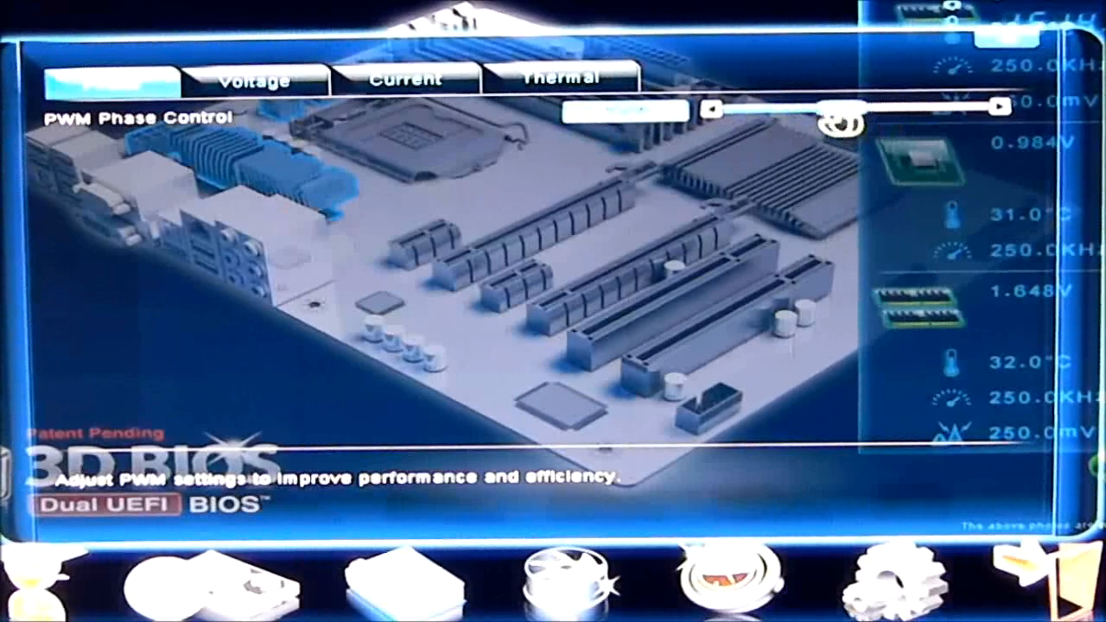
Push the PWM Phase Control slider toward maximum and bring it back to its earlier level
drag(843, 120, 787, 125)
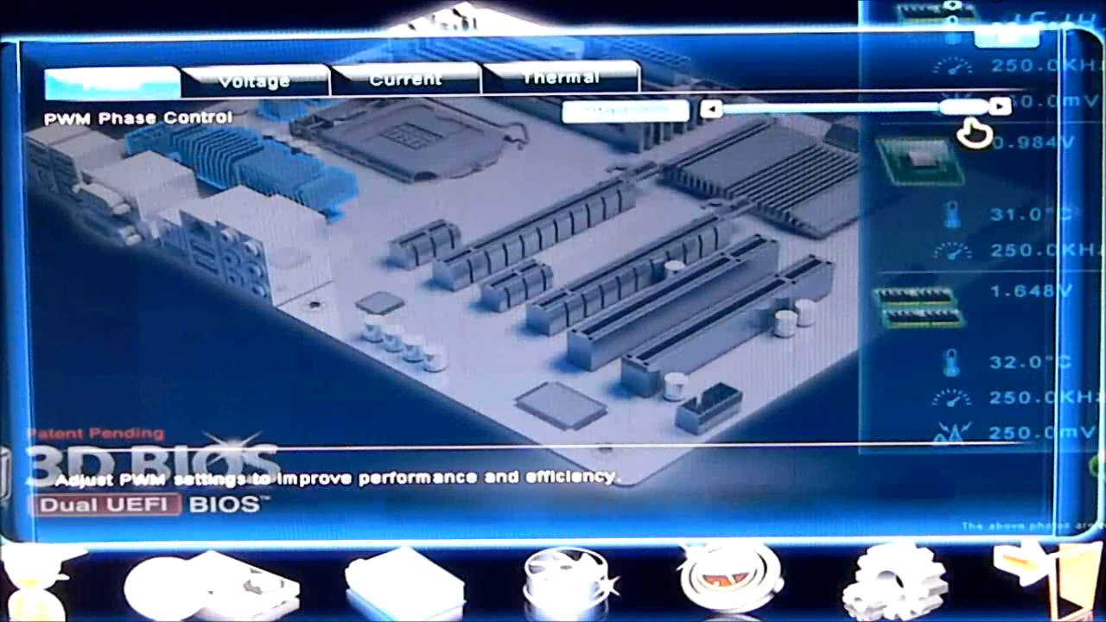
drag(977, 106, 792, 105)
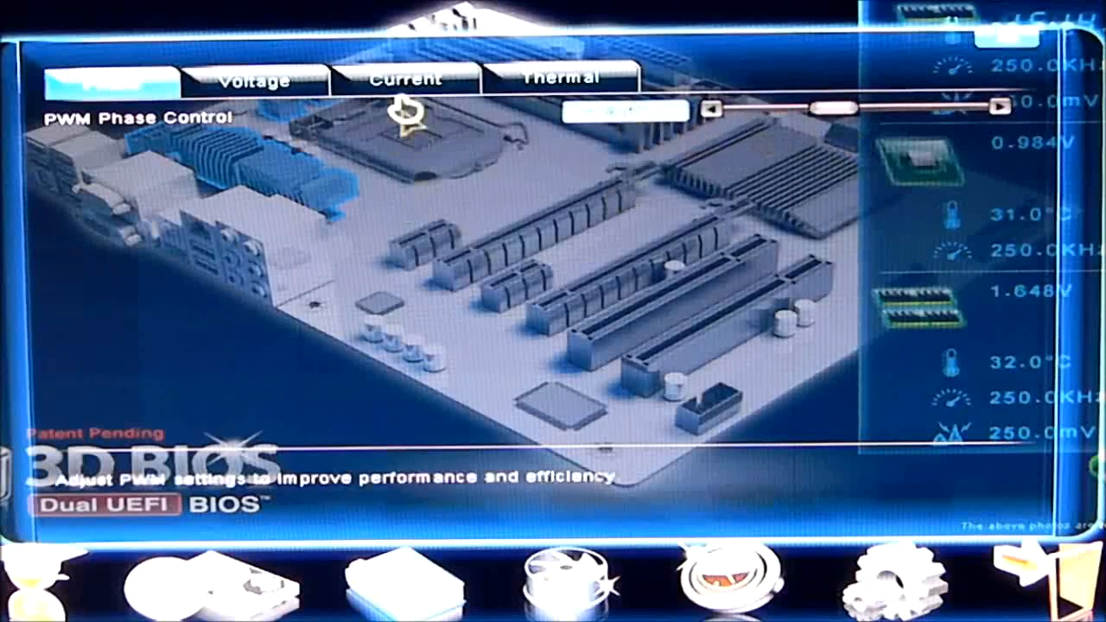
View the loadline calibration settings on Auto and 250.0mV protection values under Voltage
click(252, 76)
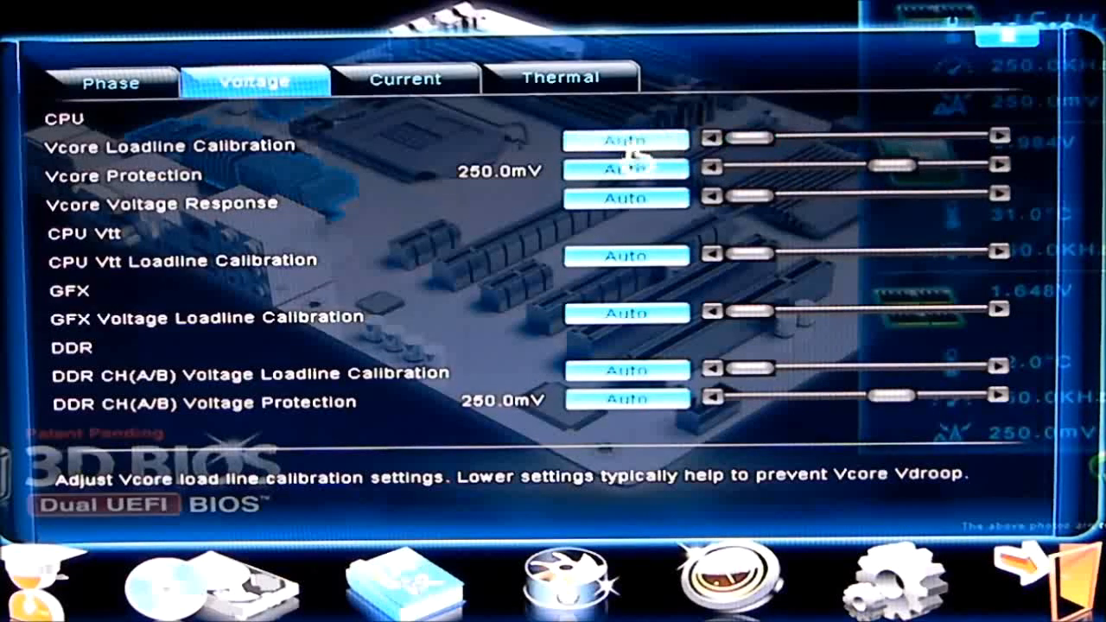
click(626, 171)
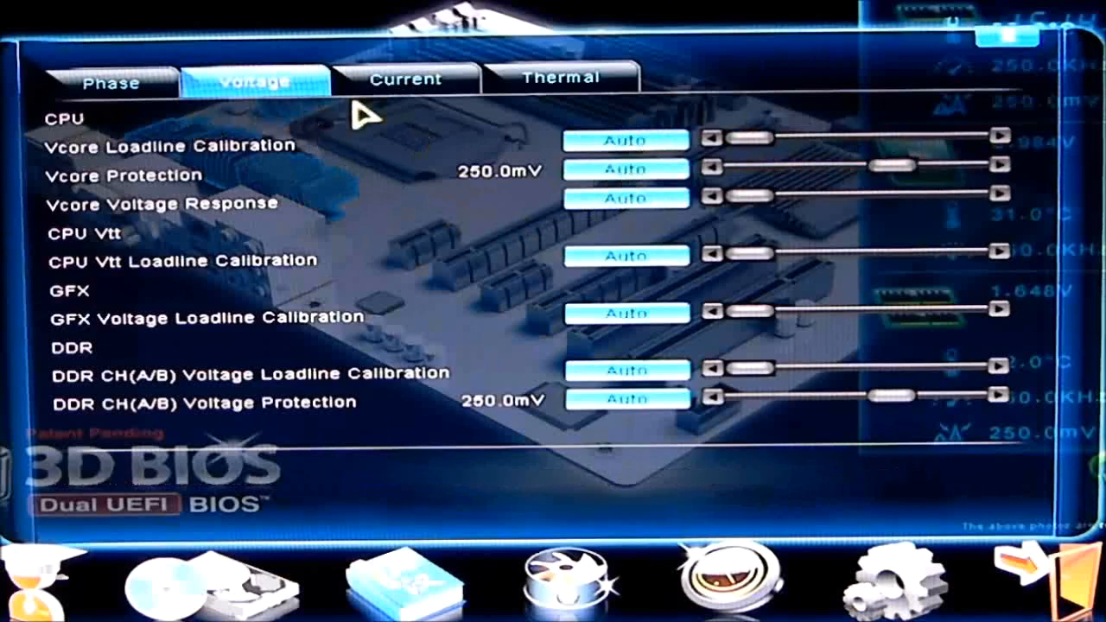
View the Vcore, CPU Vtt, GFX and DDR current protection settings
click(405, 79)
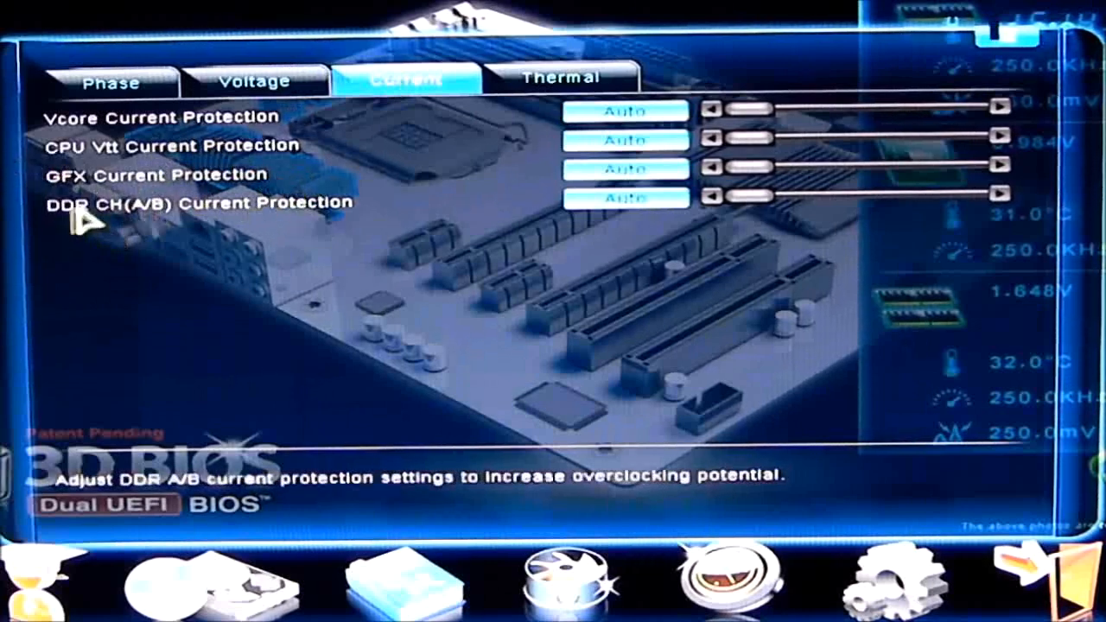
mouse_move(192, 226)
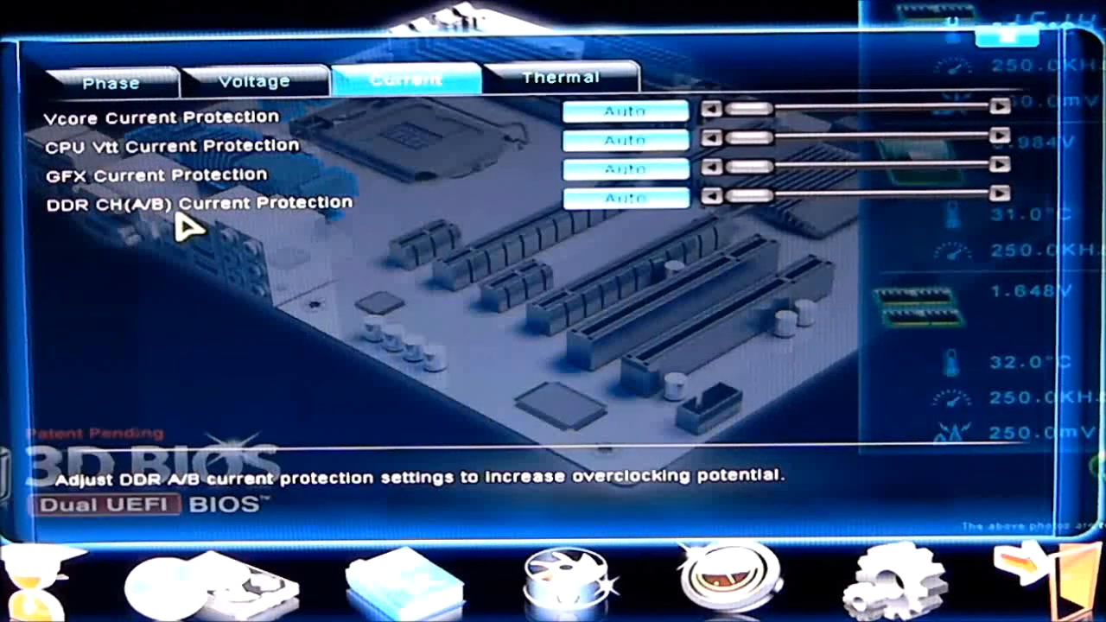
click(561, 78)
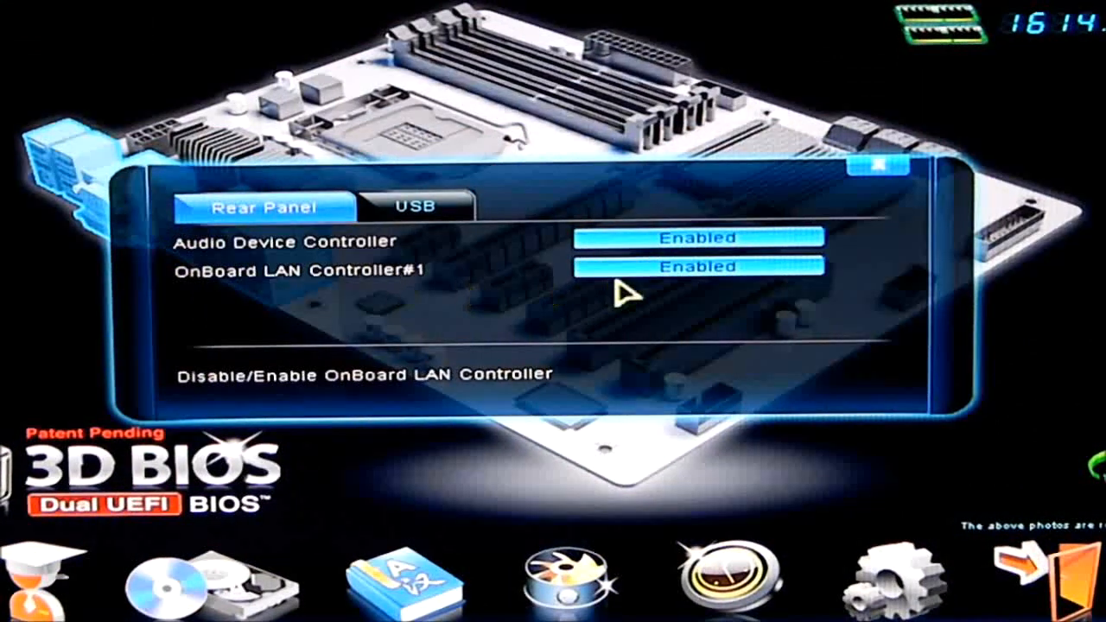
View Legacy USB Support, USB2.0 and onboard USB3.0 controllers, all enabled
click(415, 204)
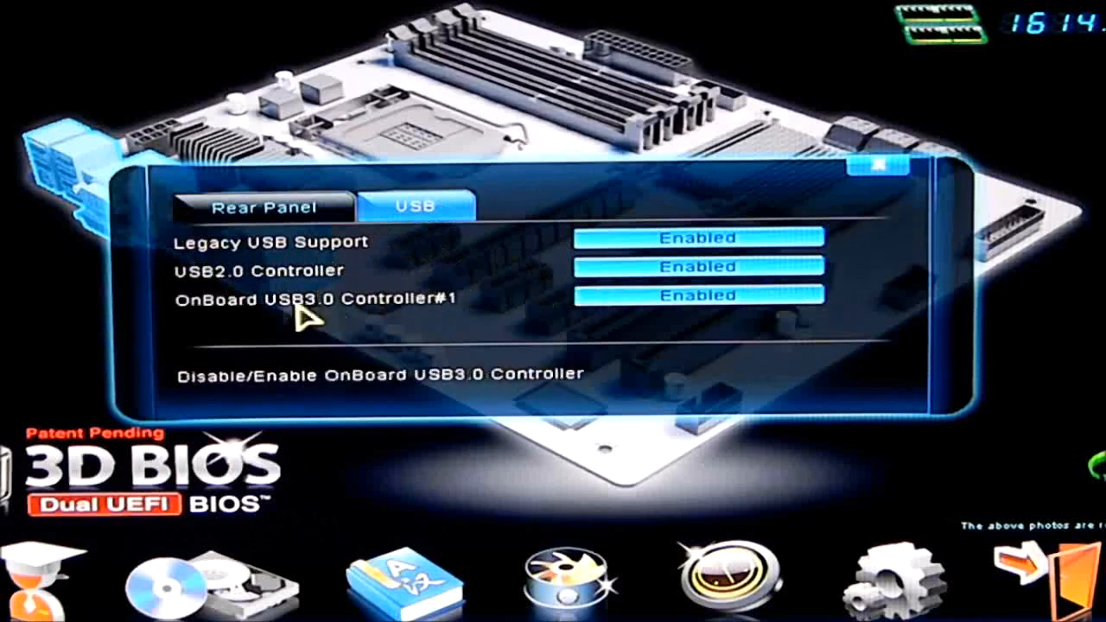
mouse_move(428, 337)
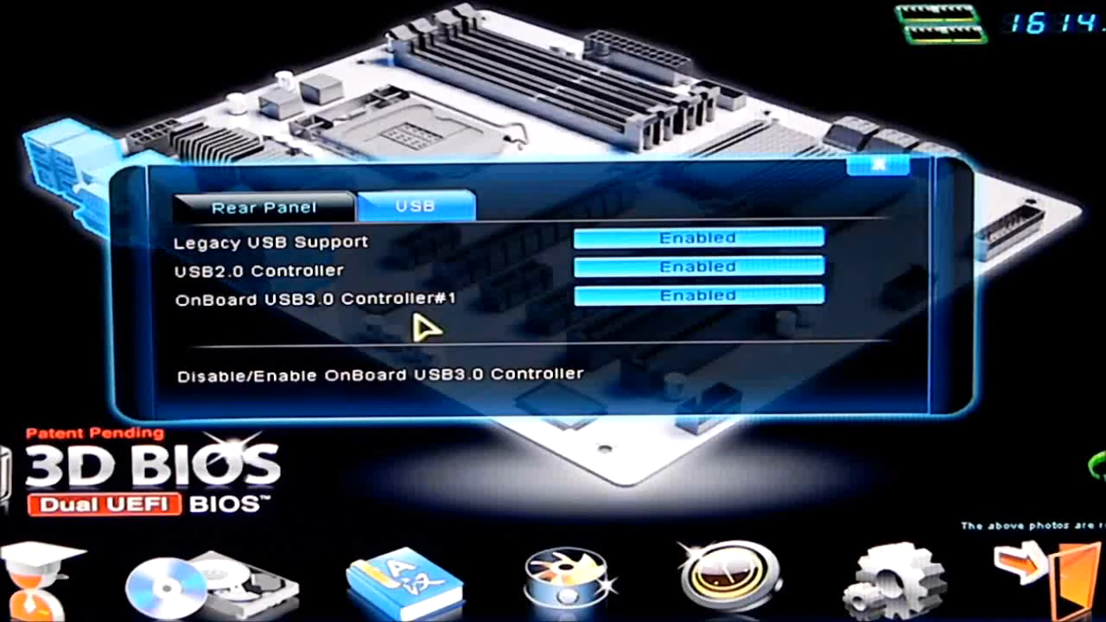
mouse_move(480, 251)
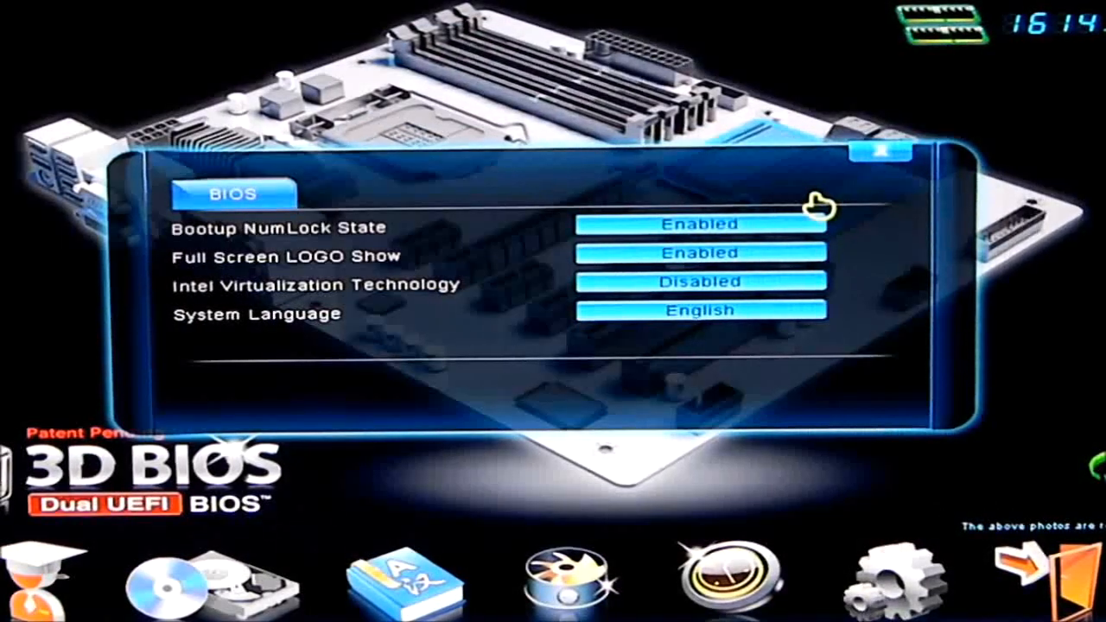
mouse_move(332, 259)
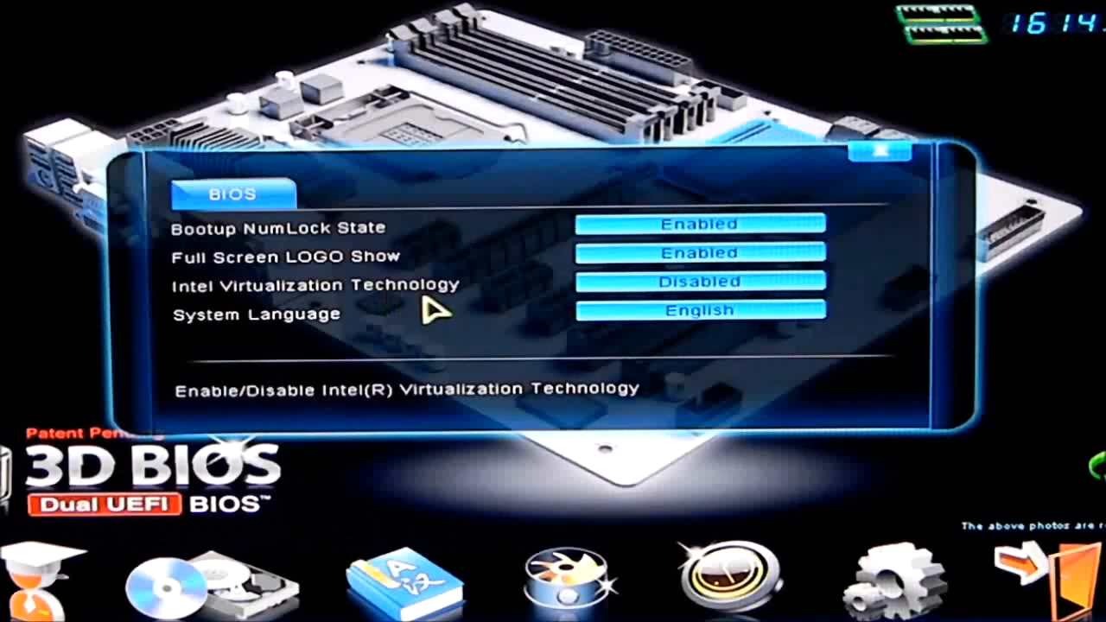
mouse_move(769, 361)
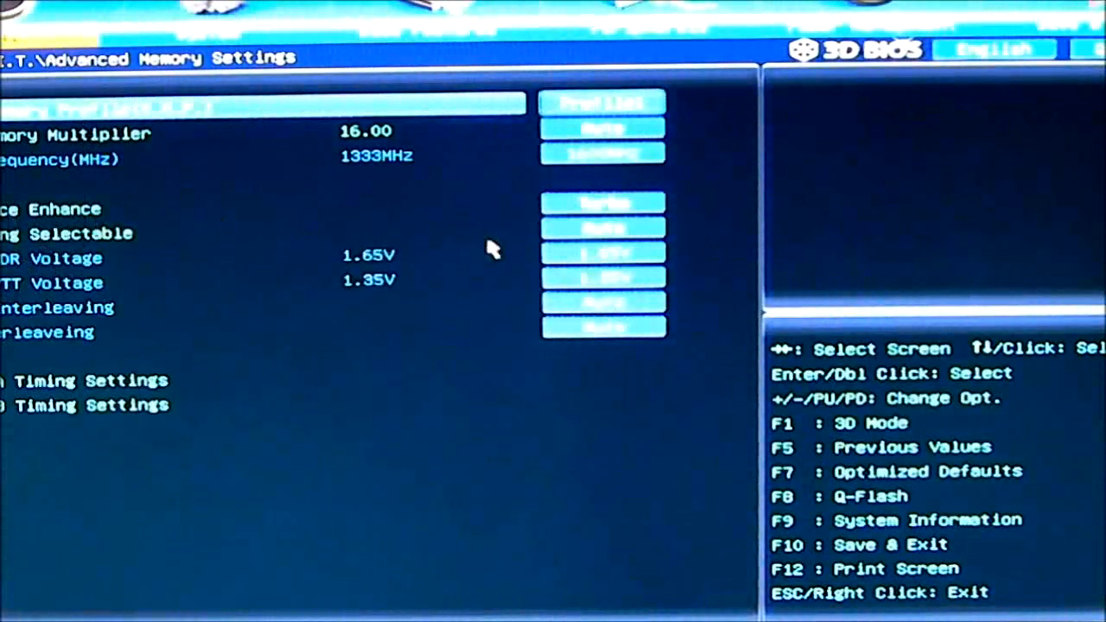
mouse_move(35, 363)
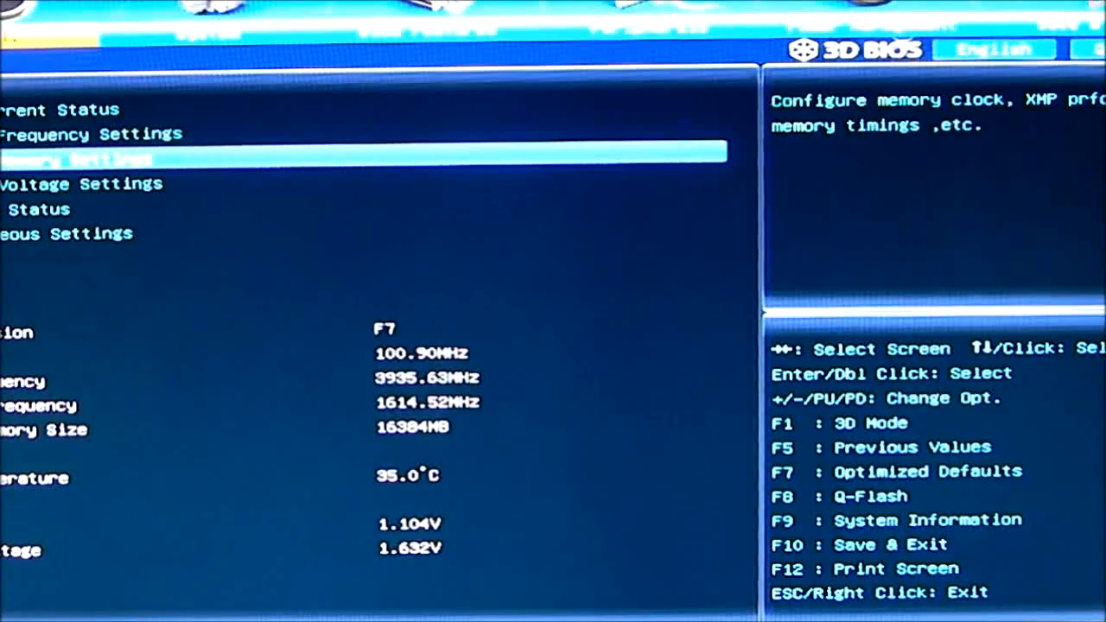
Browse Advanced Voltage Settings, then move to the M.I.T. Miscellaneous Settings page
key(Down)
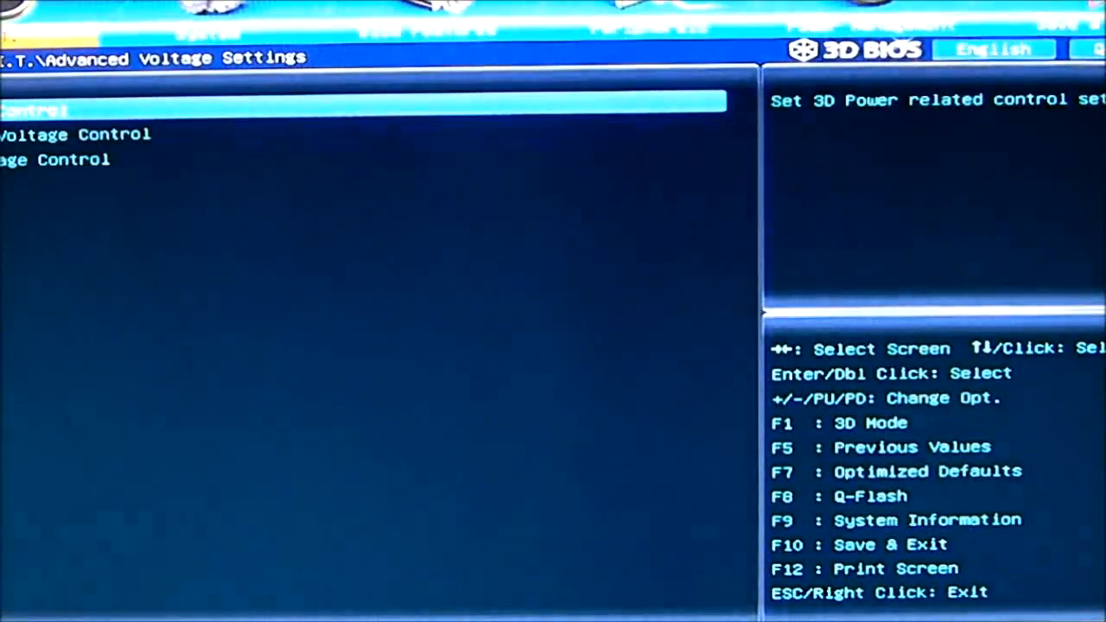
double_click(52, 111)
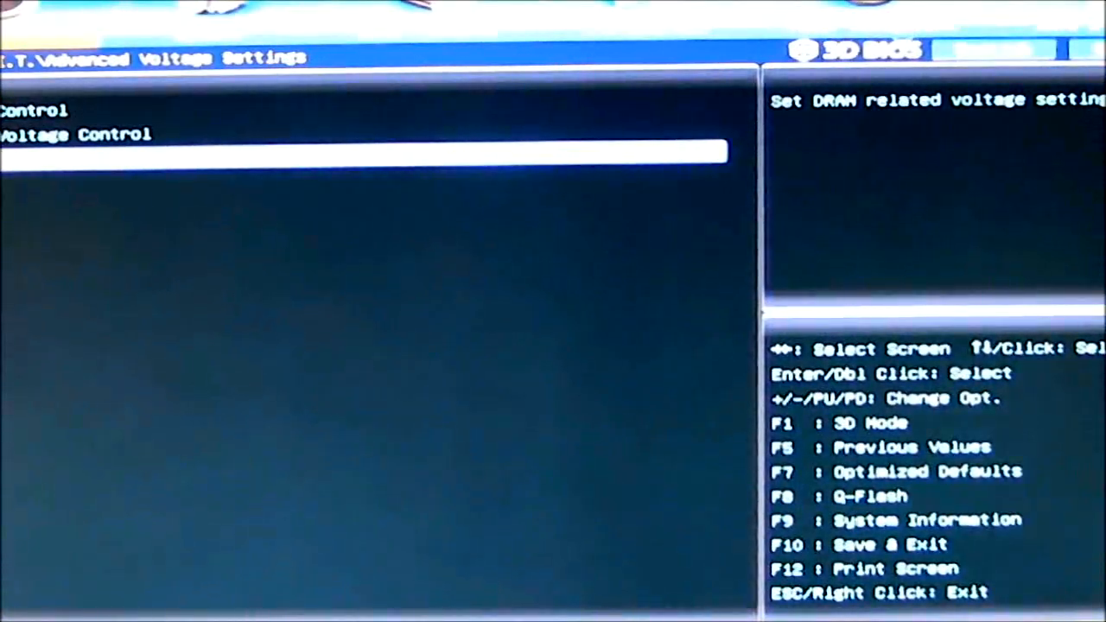
click(72, 135)
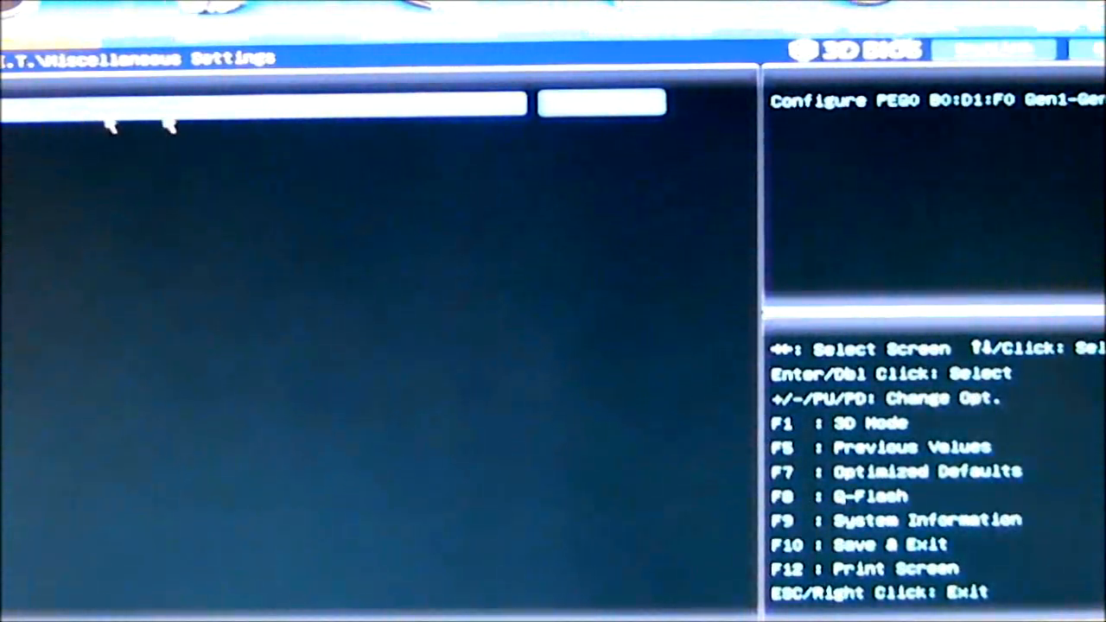
Move to the System menu and view the SATA port information for the connected drives
click(601, 102)
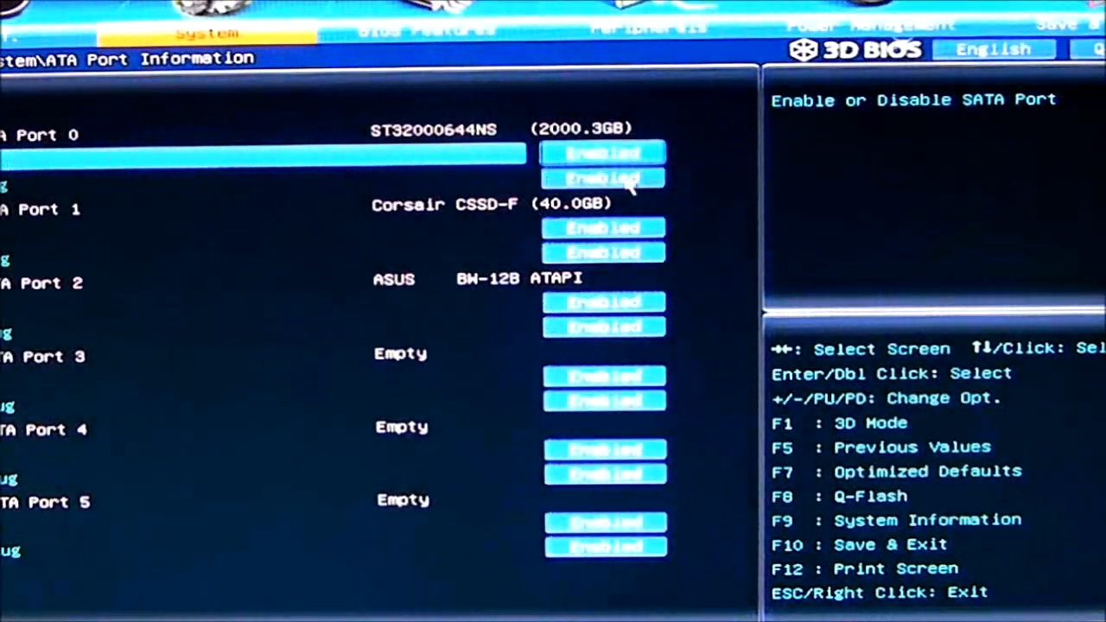
mouse_move(505, 190)
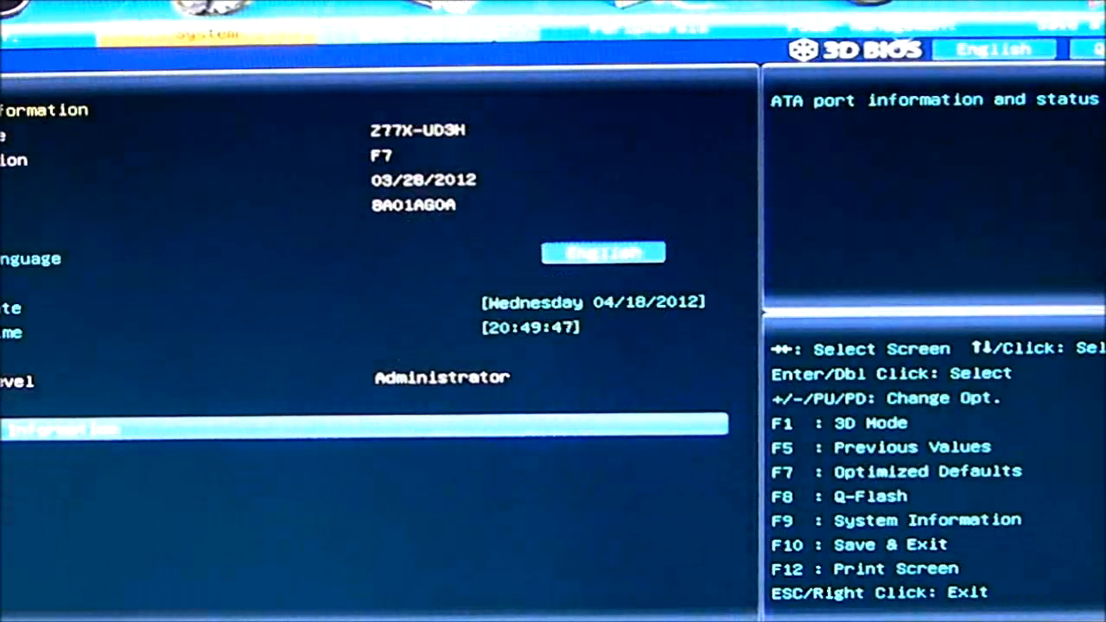
Show the BIOS Features page with boot option priorities, NumLock and logo display enabled
click(424, 32)
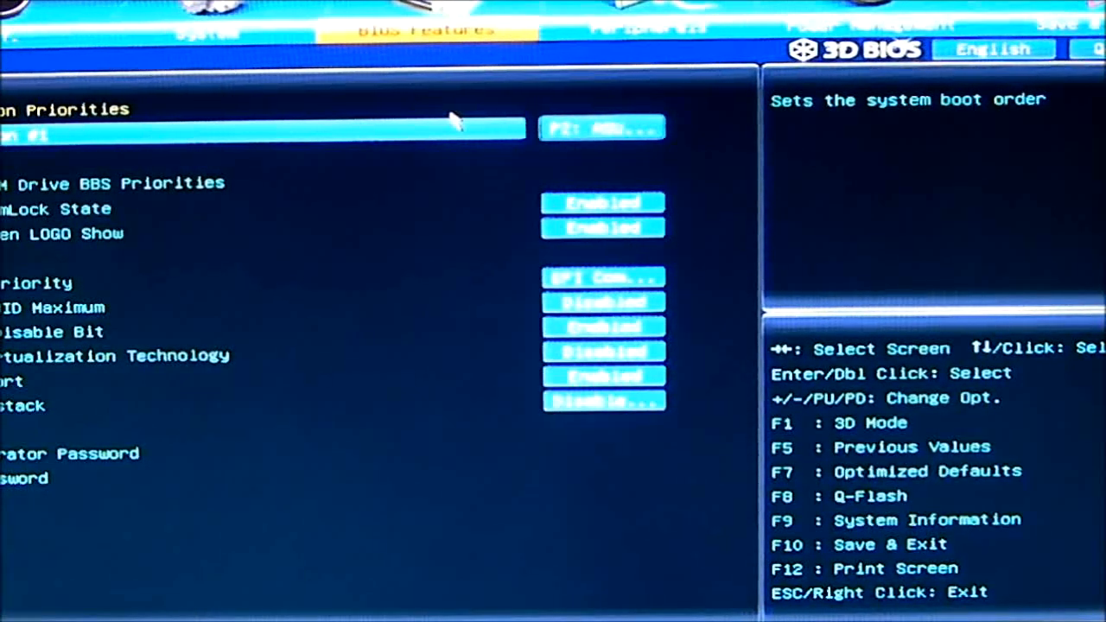
mouse_move(177, 268)
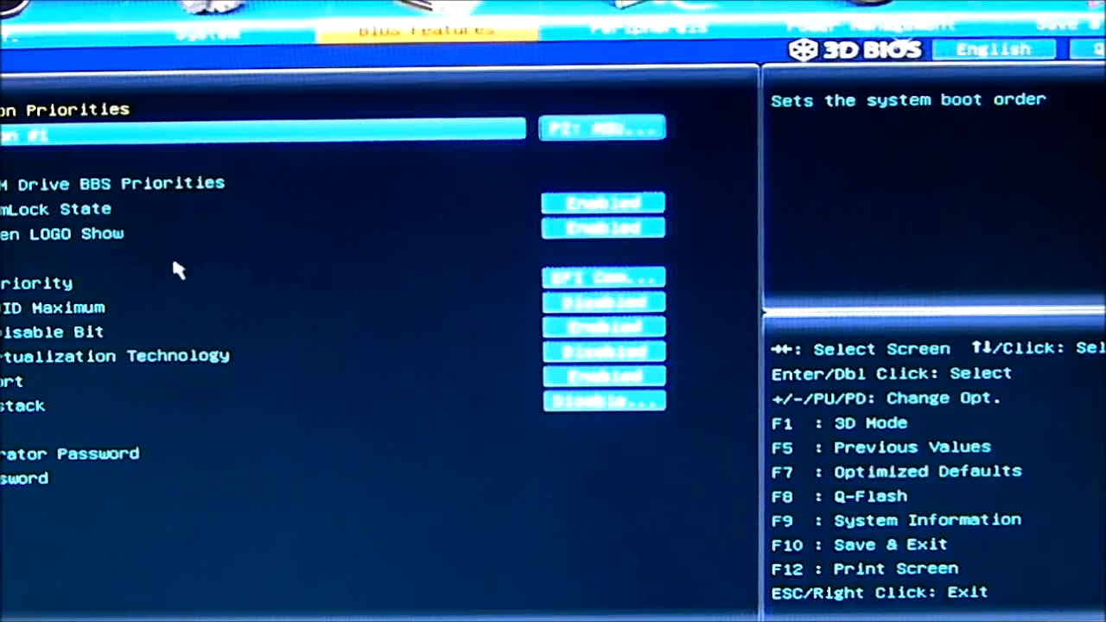
mouse_move(579, 259)
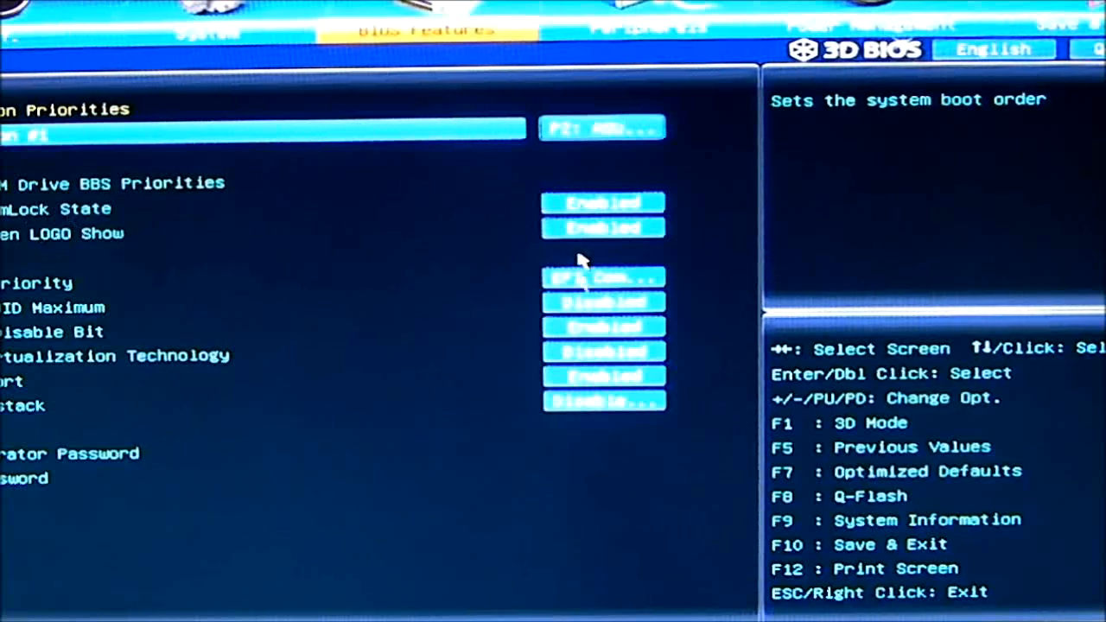
mouse_move(625, 297)
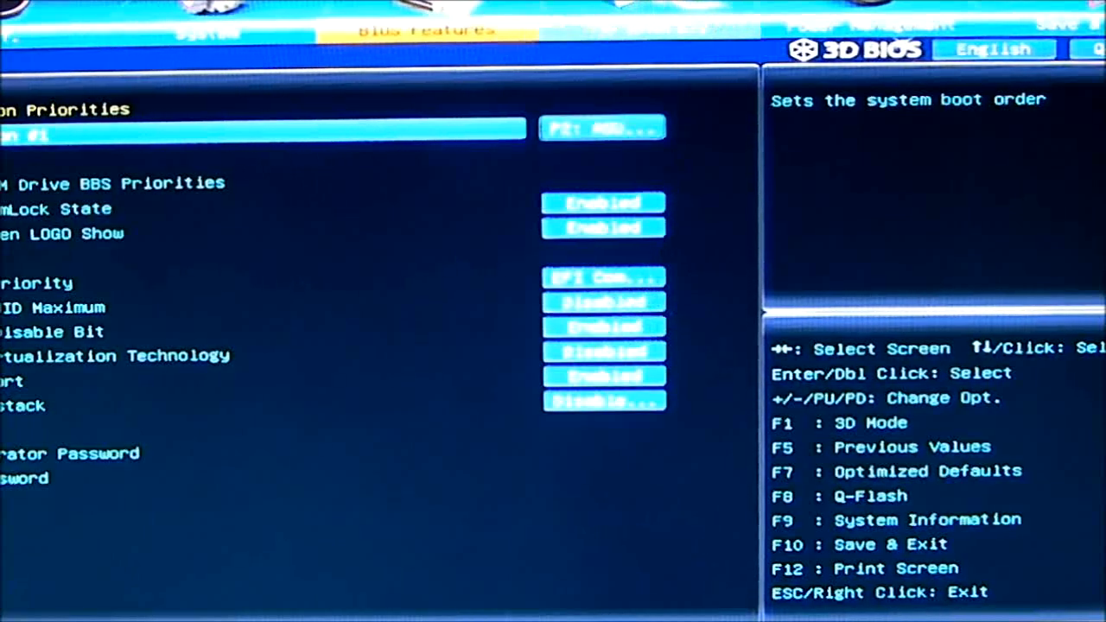
Show the Peripherals page with RAID SATA mode and 64M graphics memory, moving down to Rapid Start Technology
click(647, 28)
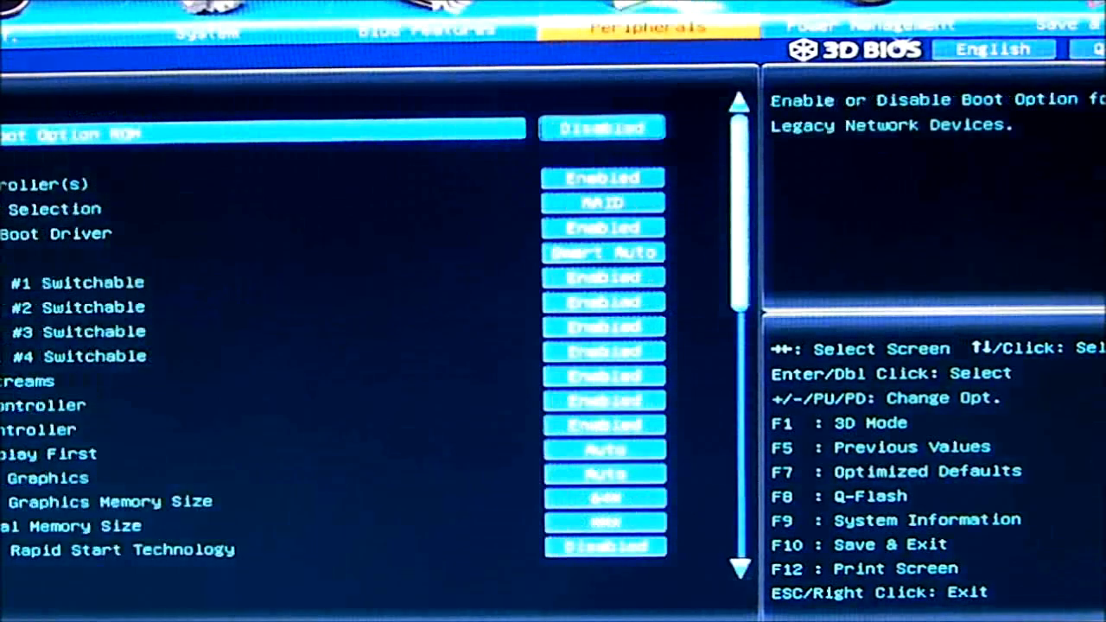
mouse_move(404, 99)
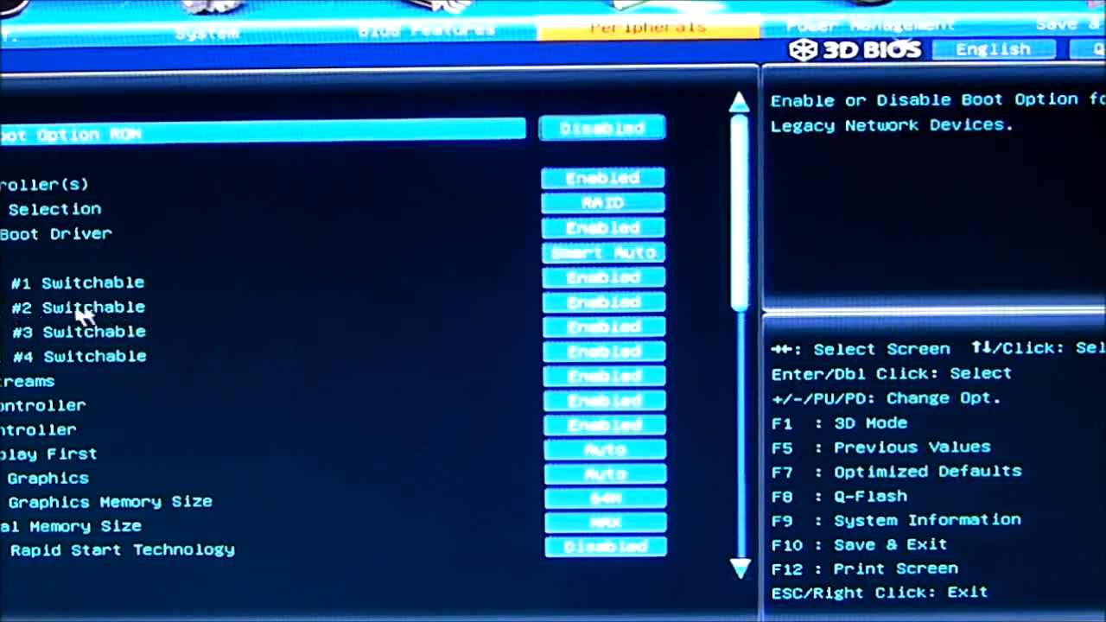
mouse_move(43, 388)
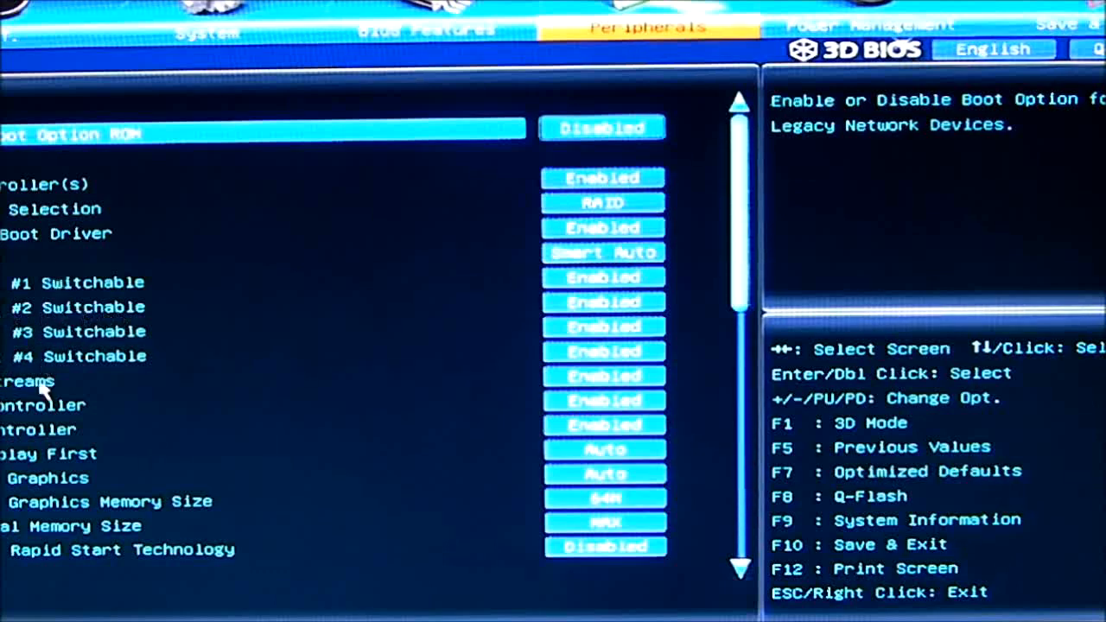
mouse_move(26, 492)
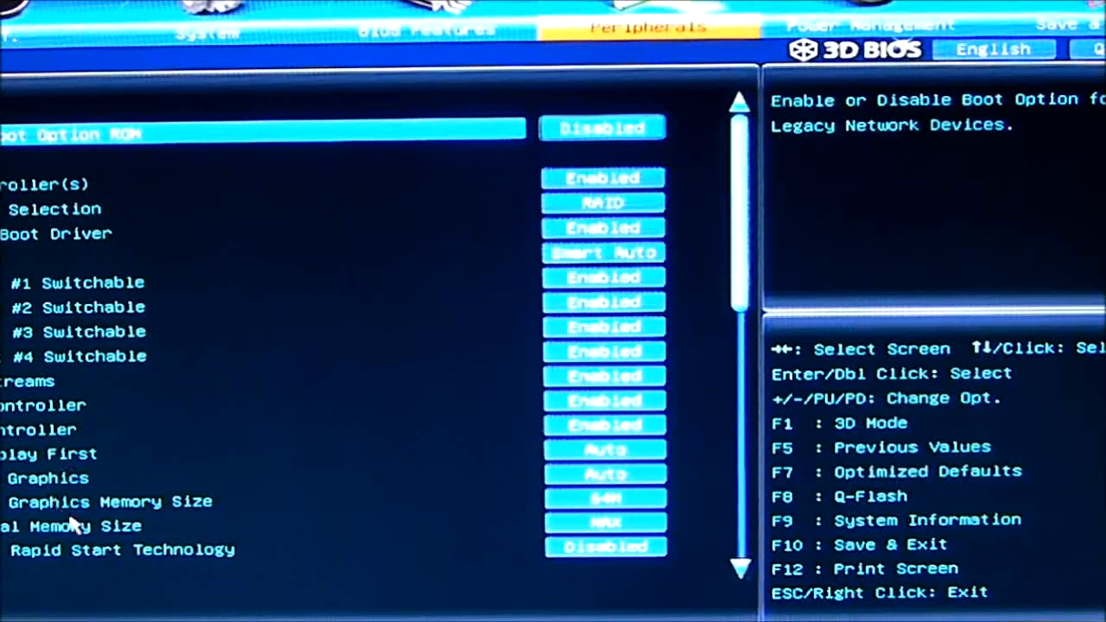
mouse_move(121, 536)
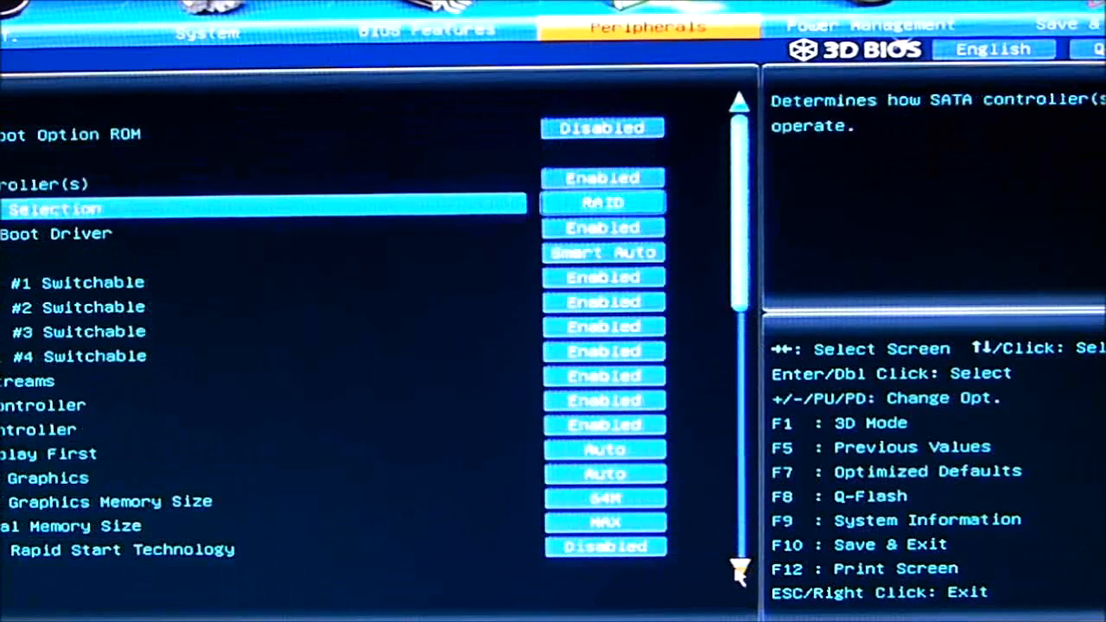
key(Down)
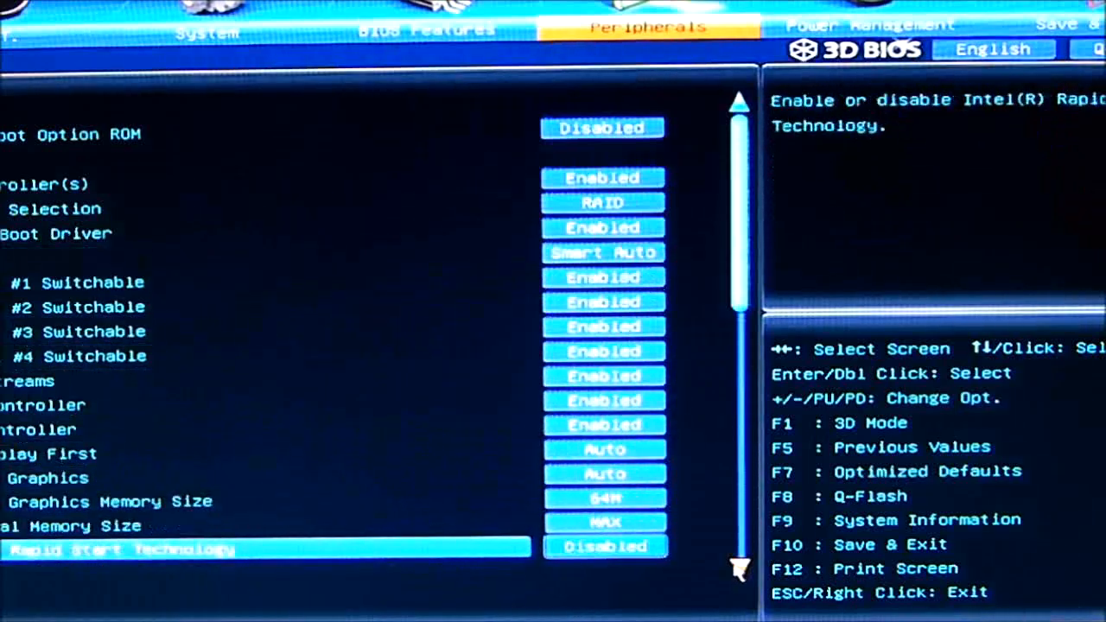
Scroll down the Peripherals list to reach Marvell ATA Controller Configuration
scroll(down, 3)
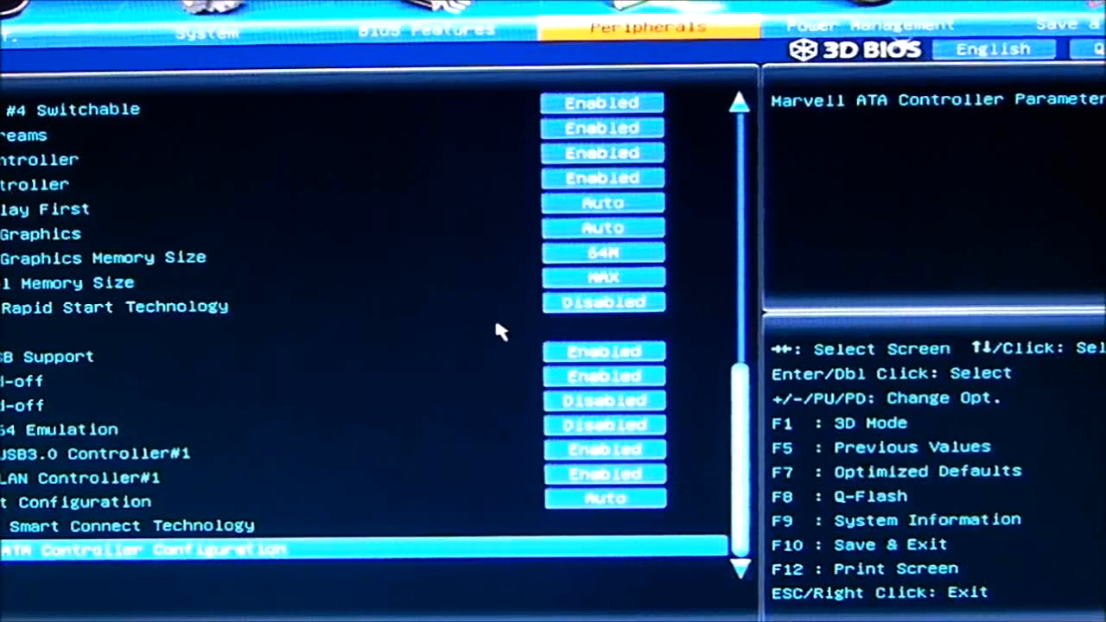
mouse_move(26, 382)
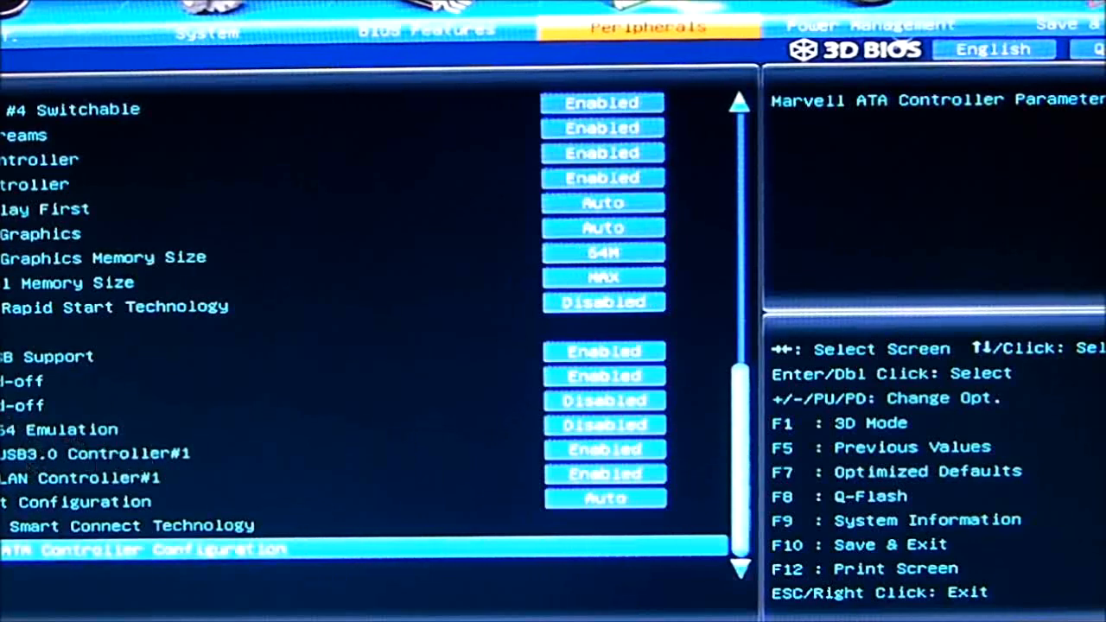
mouse_move(206, 484)
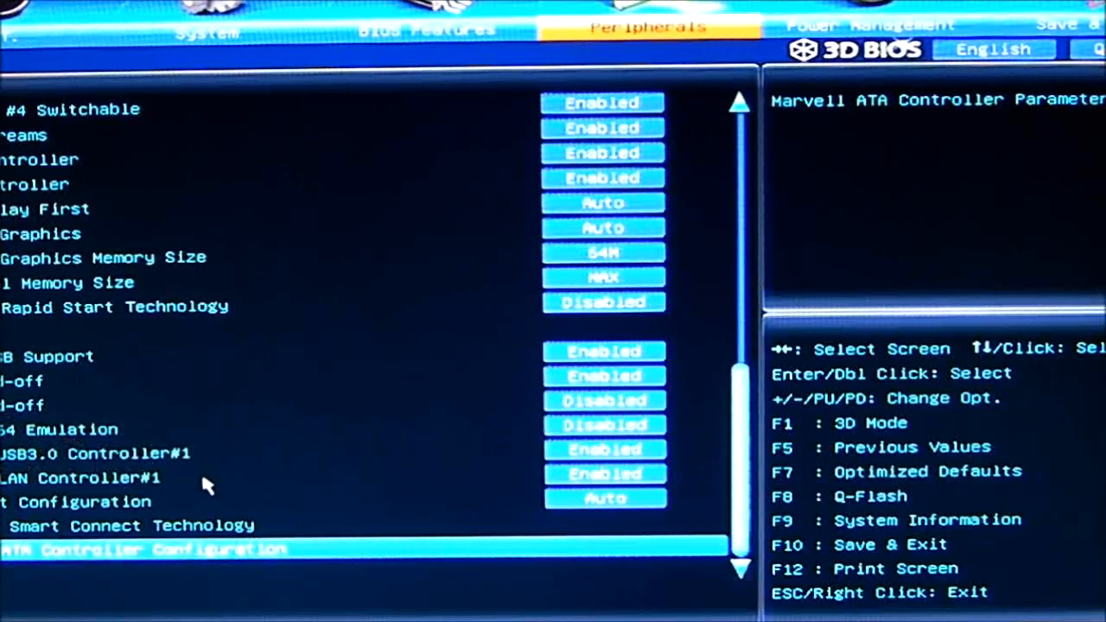
mouse_move(60, 515)
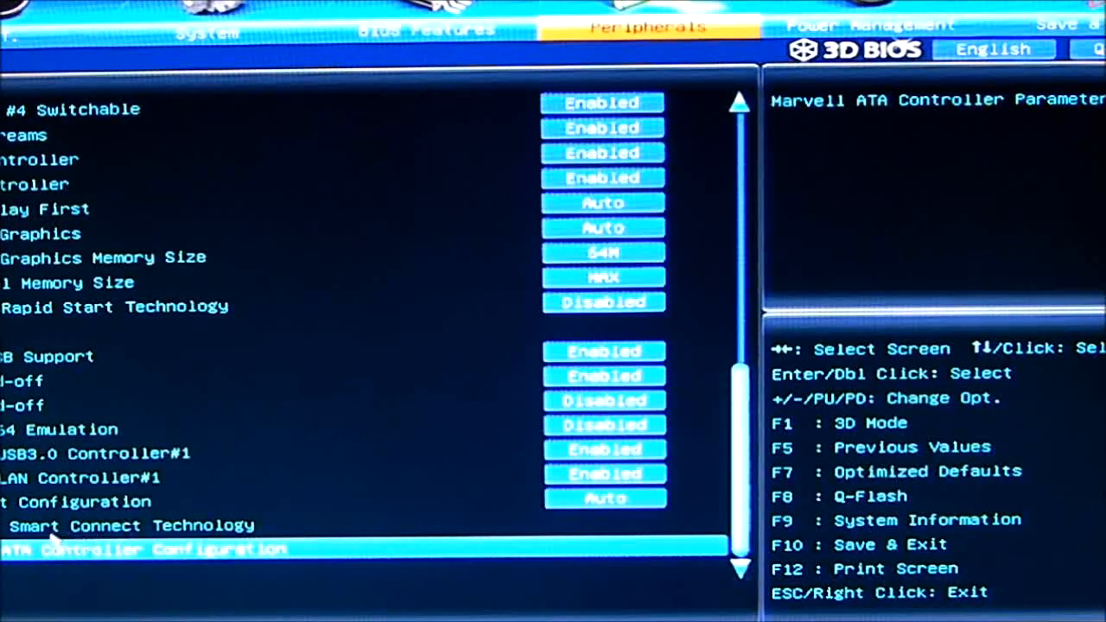
mouse_move(177, 539)
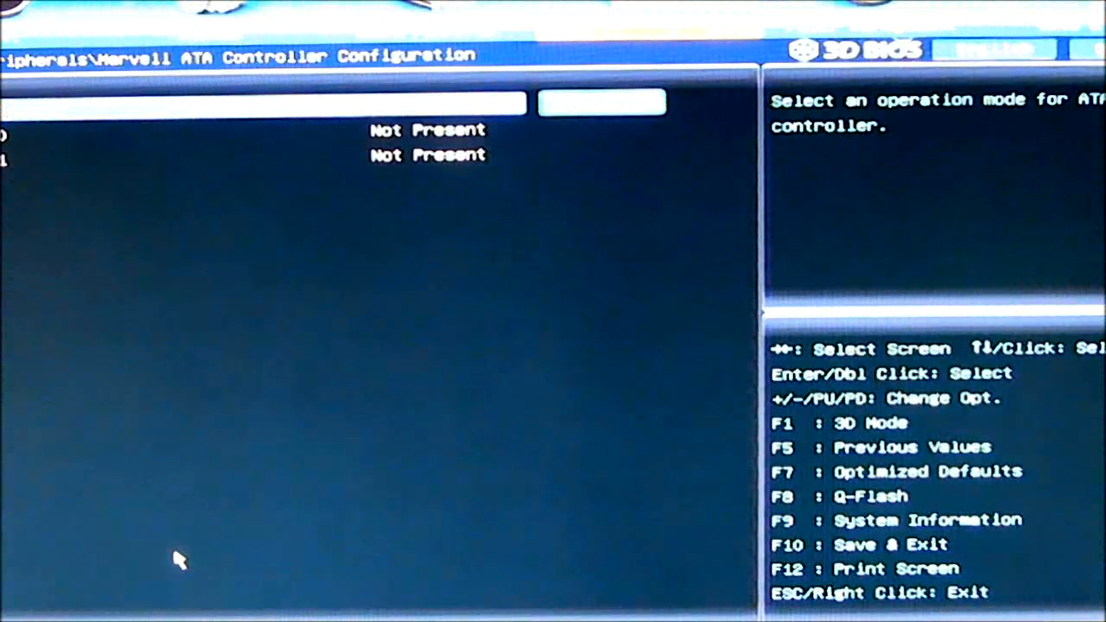
mouse_move(145, 204)
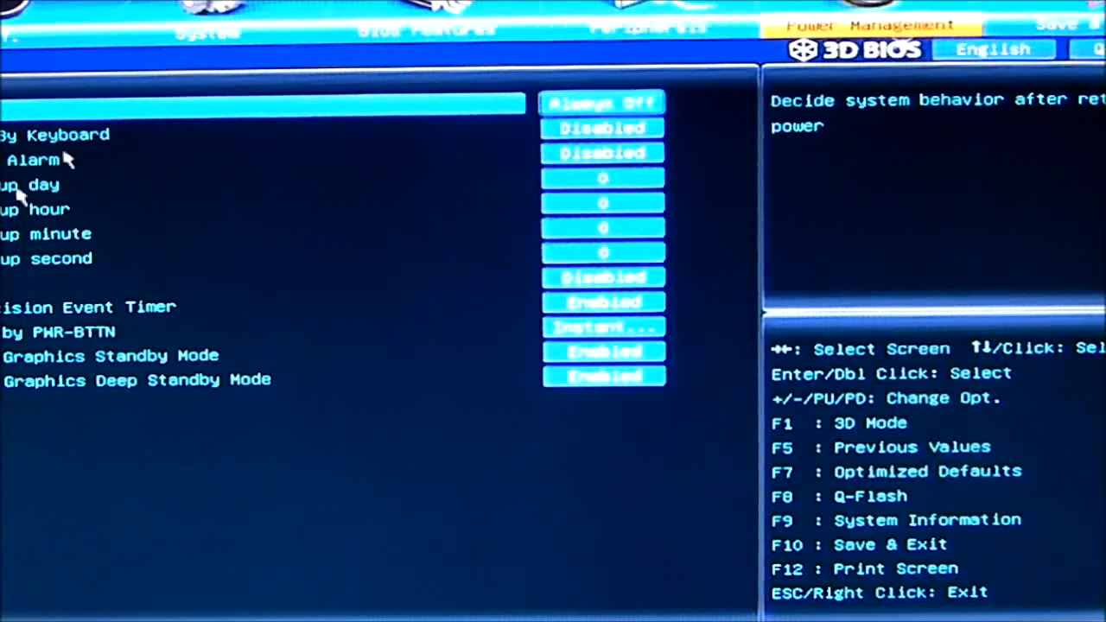
mouse_move(216, 268)
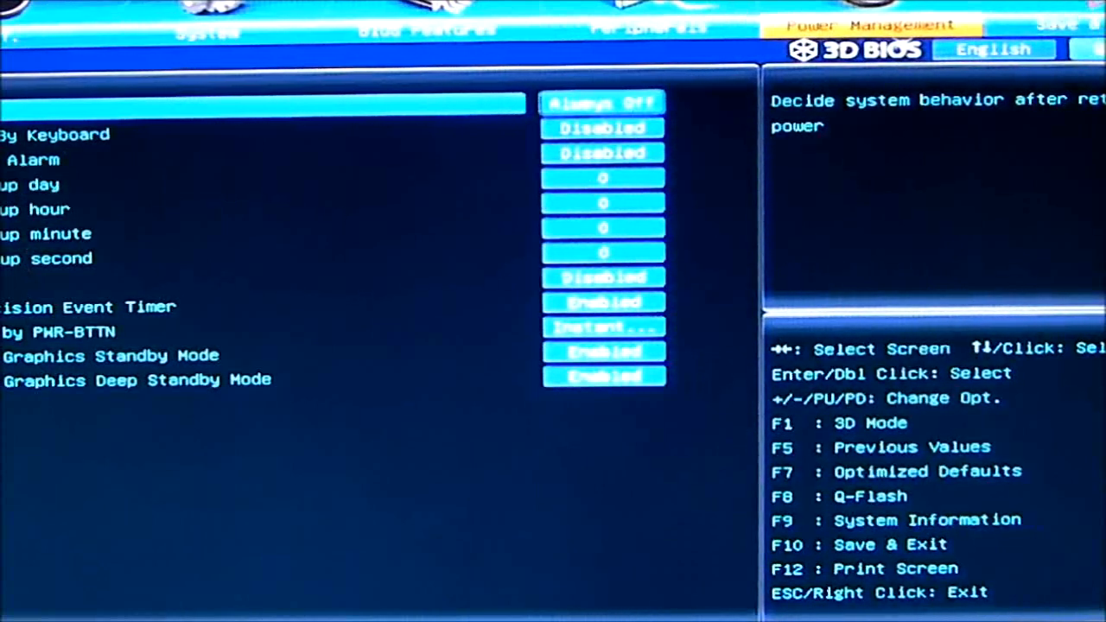
Trigger the Q-Flash prompt with F8 and decline entering the utility
key(F8)
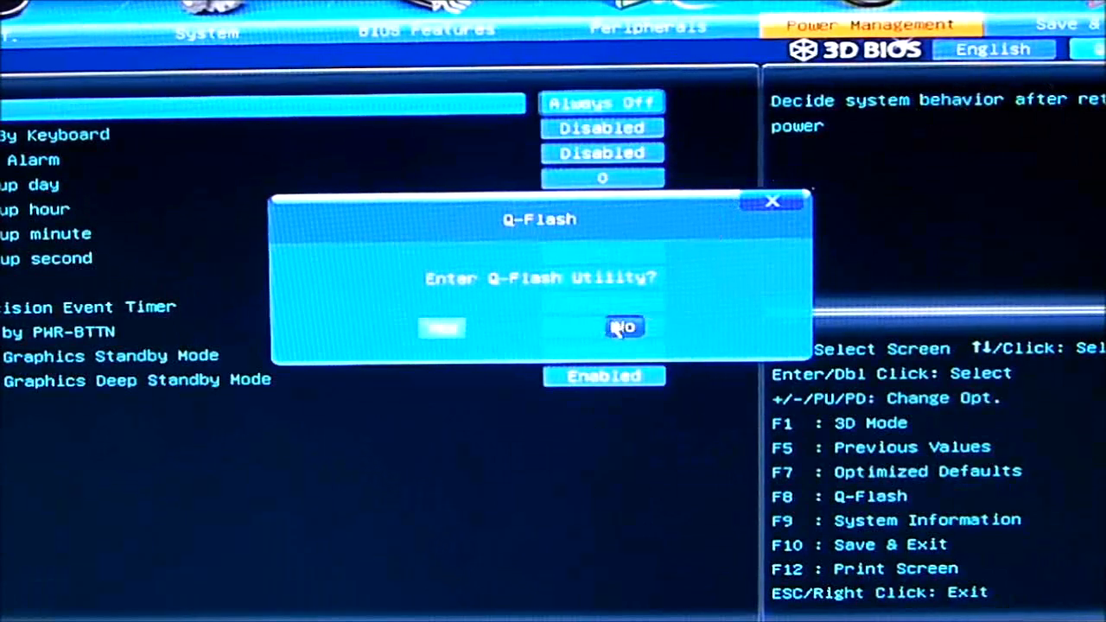
click(624, 329)
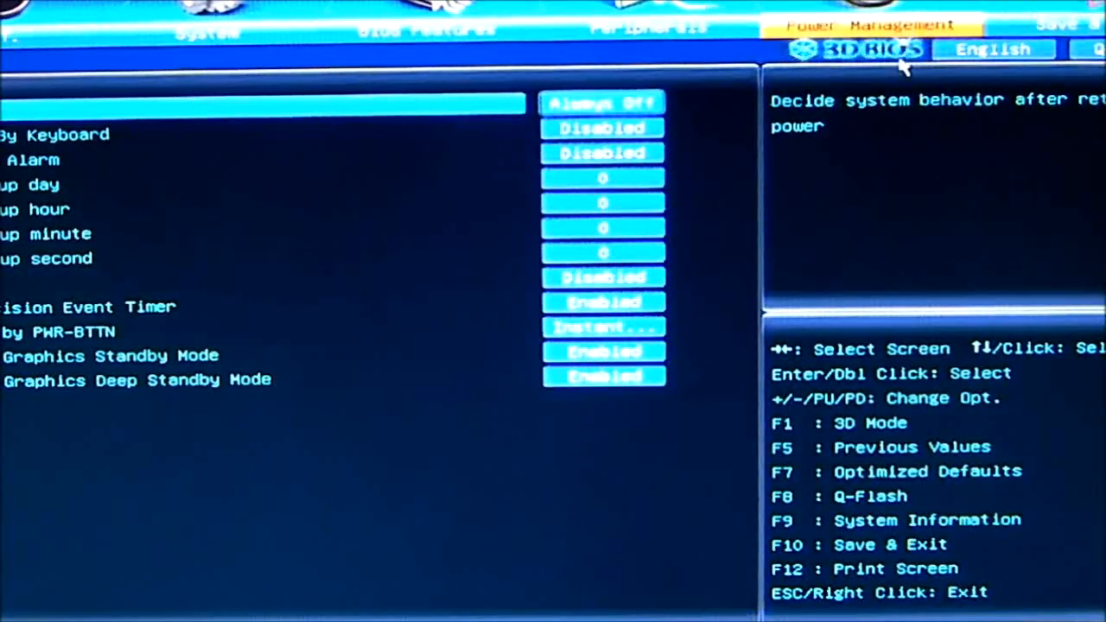
Return to the 3D motherboard view and bring up the Save & Exit dialog via the exit door
click(864, 48)
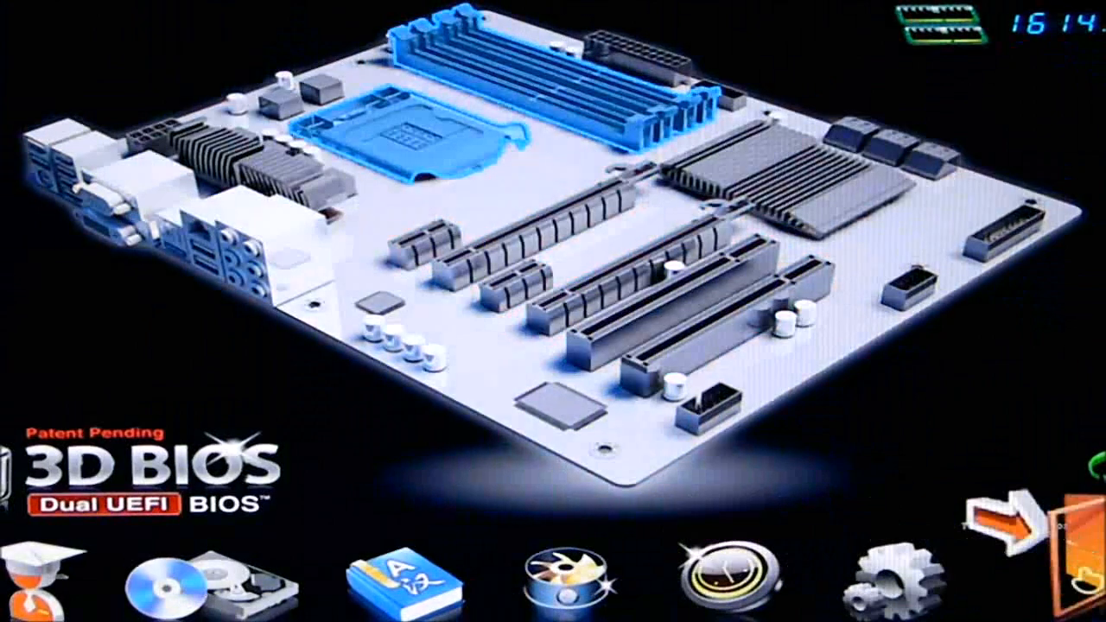
click(1020, 518)
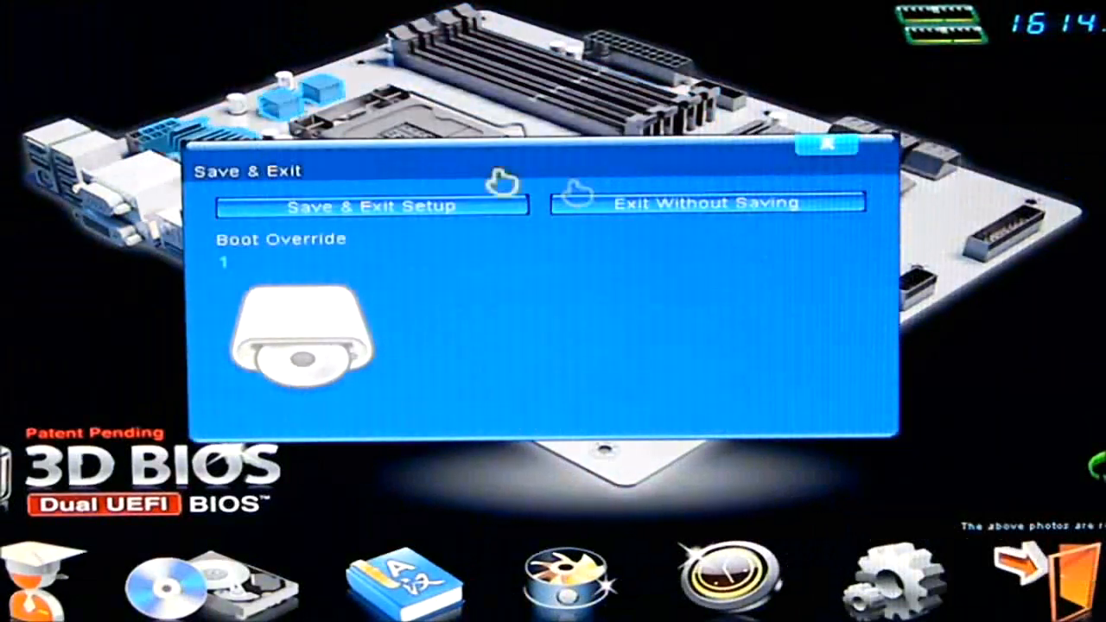